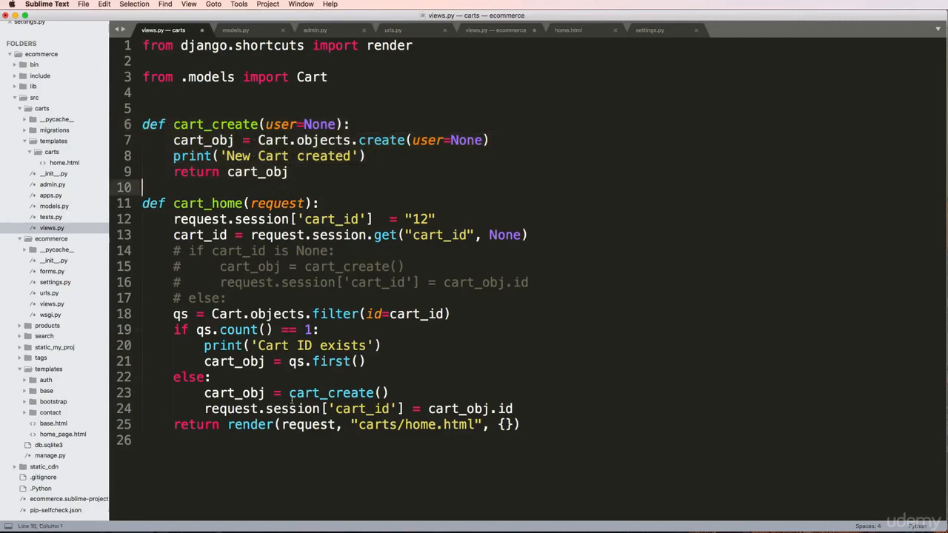
In models.py, define CartManager(models.Manager) with a new_cart(self, user=None) method.
double_click(331, 392)
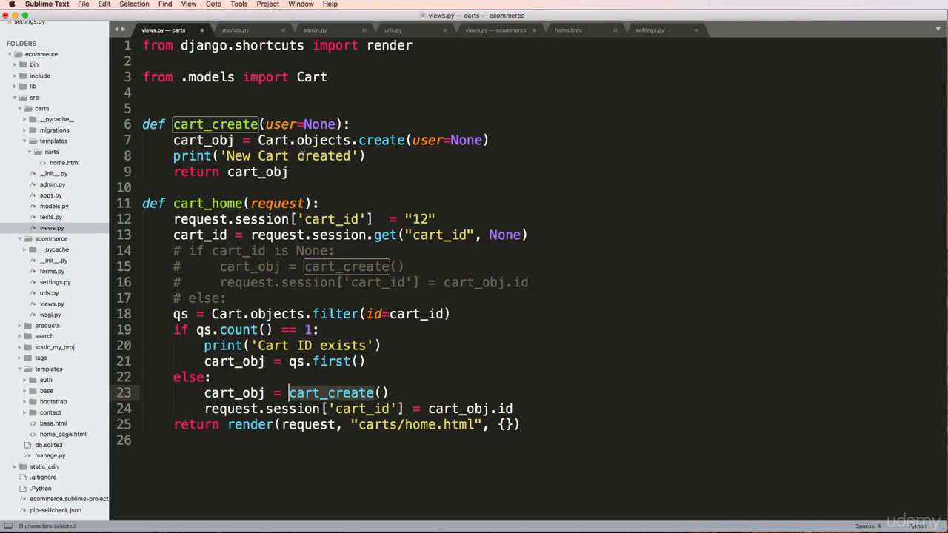
left_click(237, 30)
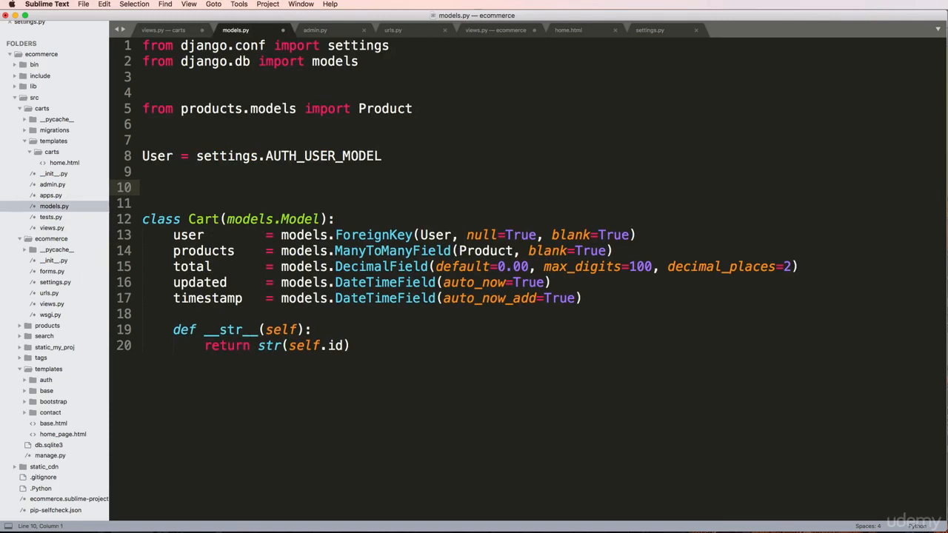
type("class Cart")
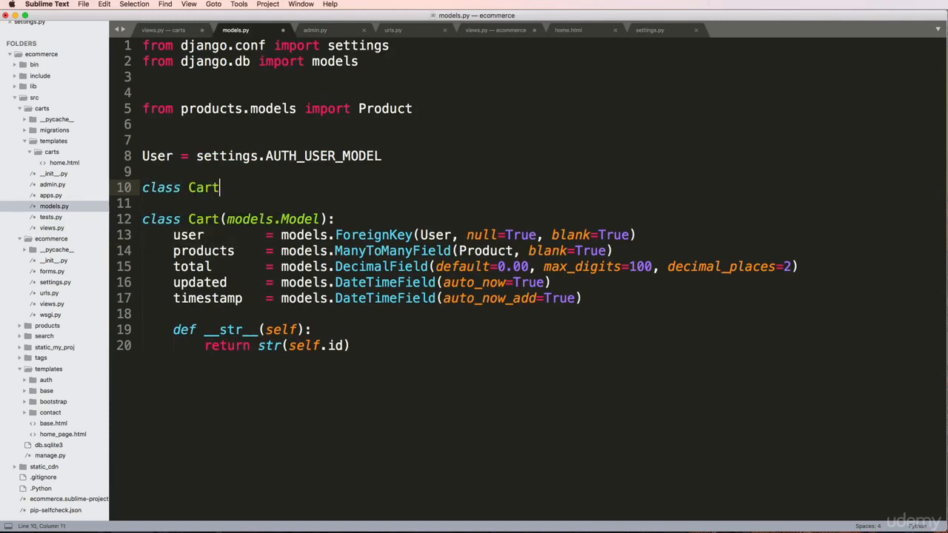
type("Manager(models")
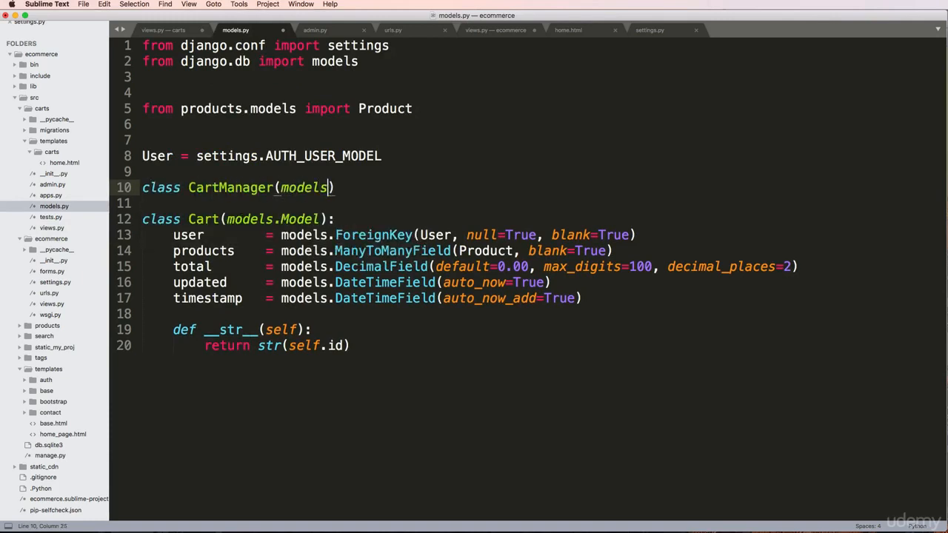
type(".Manager):")
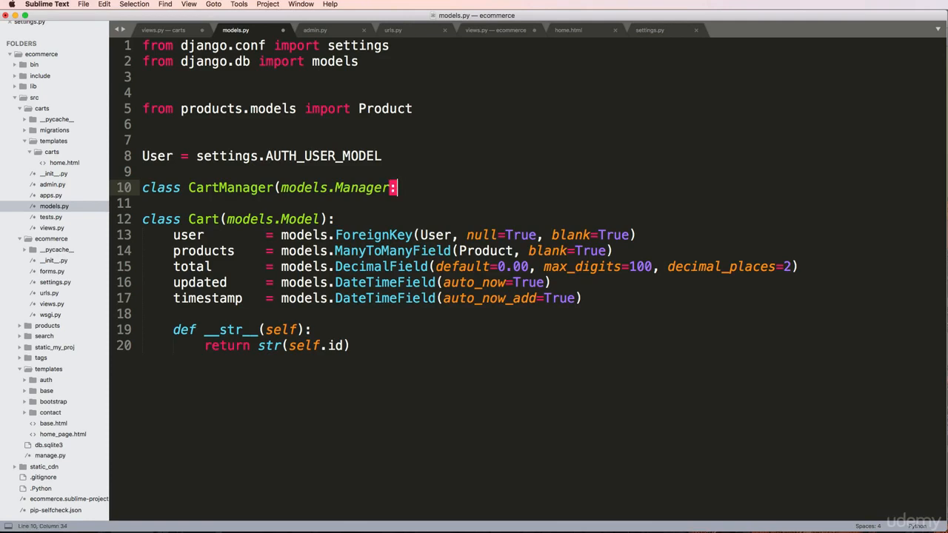
type("d")
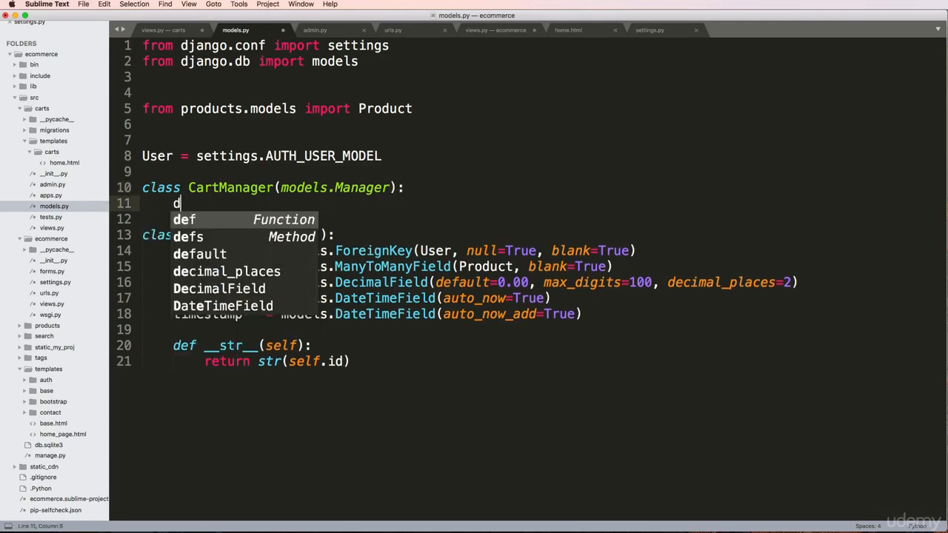
type("ef new_cart9")
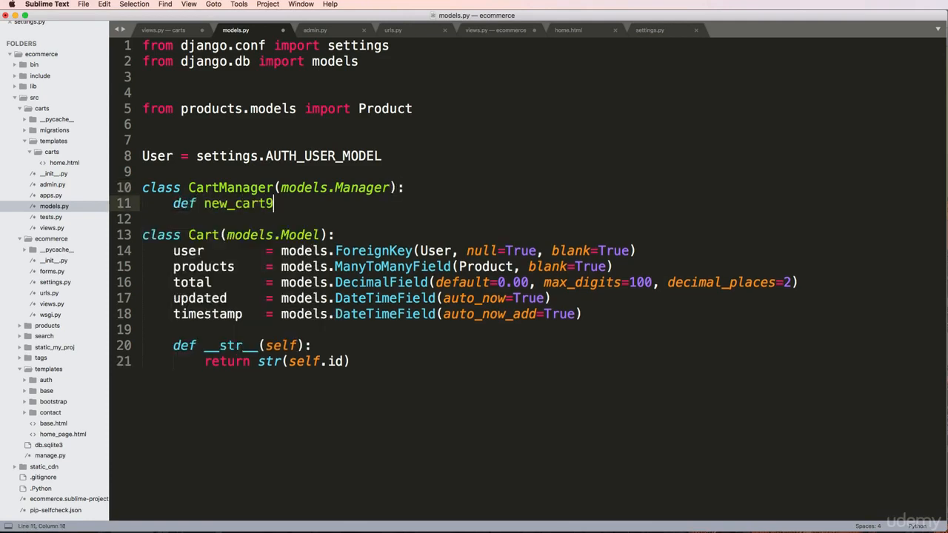
type("(self, user=)")
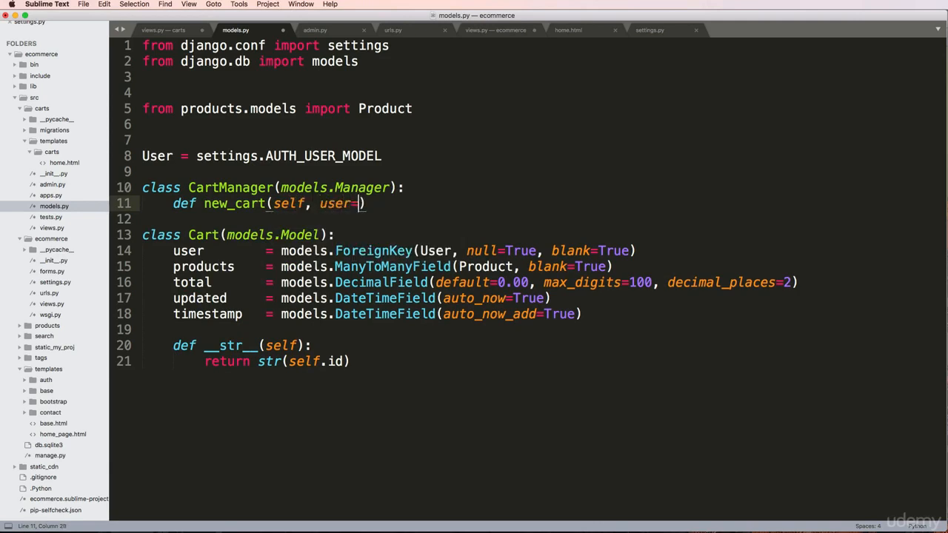
type("None,")
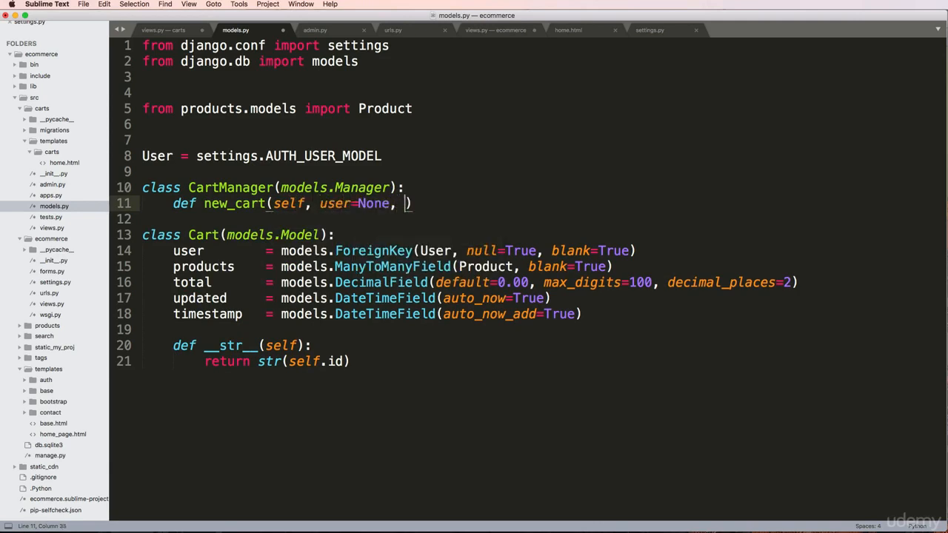
Make new_cart return self.model.objects.create(user=user) and save models.py.
key("backspace")
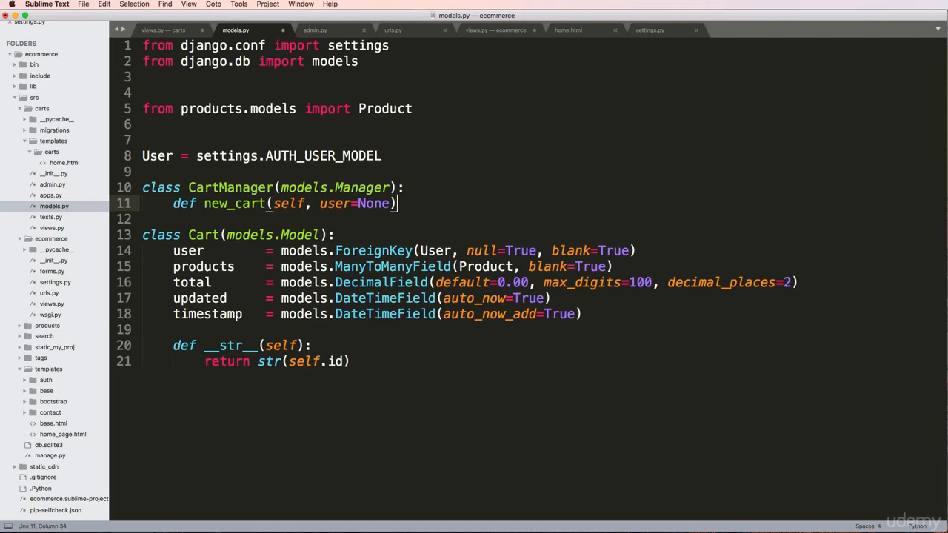
type("return se")
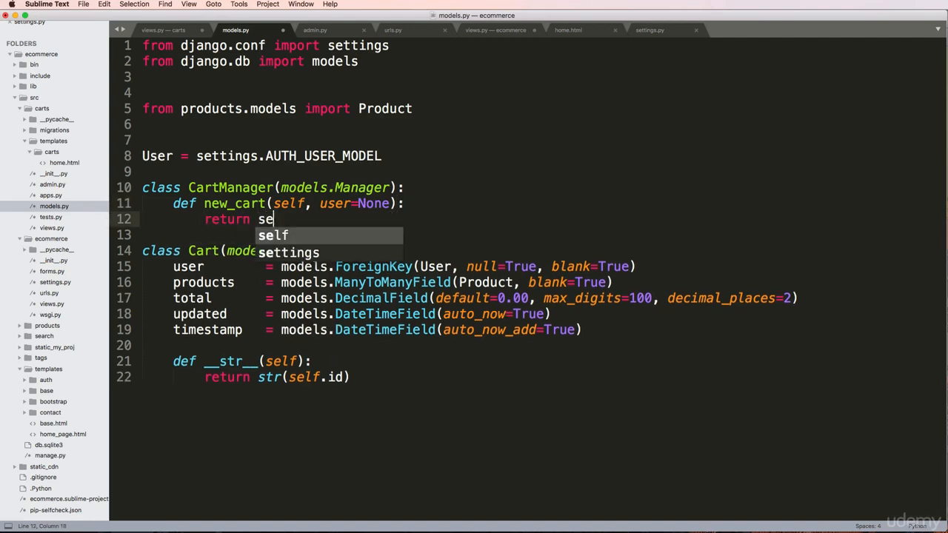
type("lf.model")
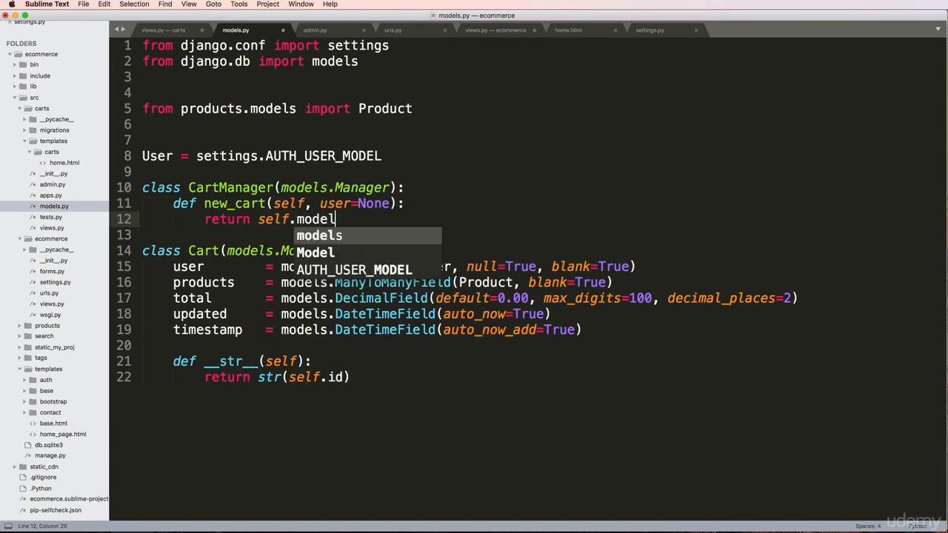
type(".o")
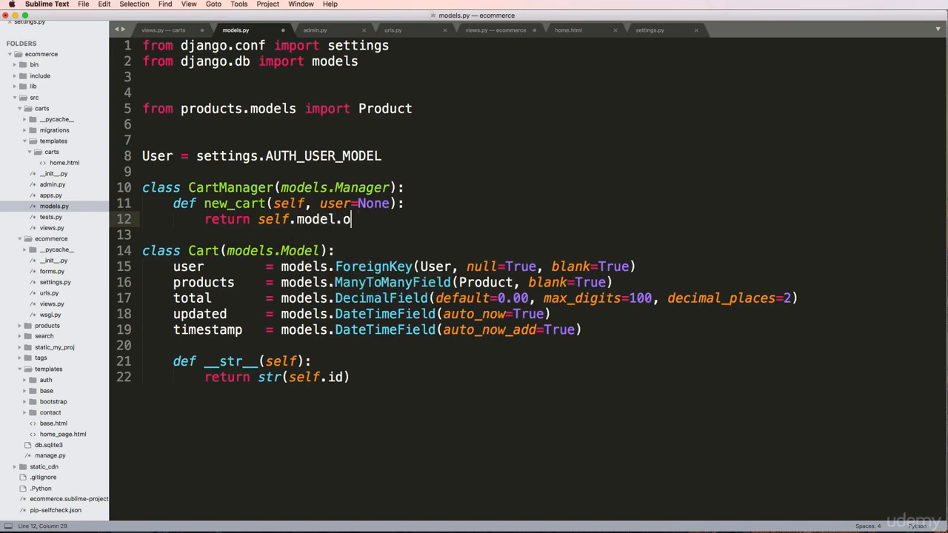
type("bjects.creat")
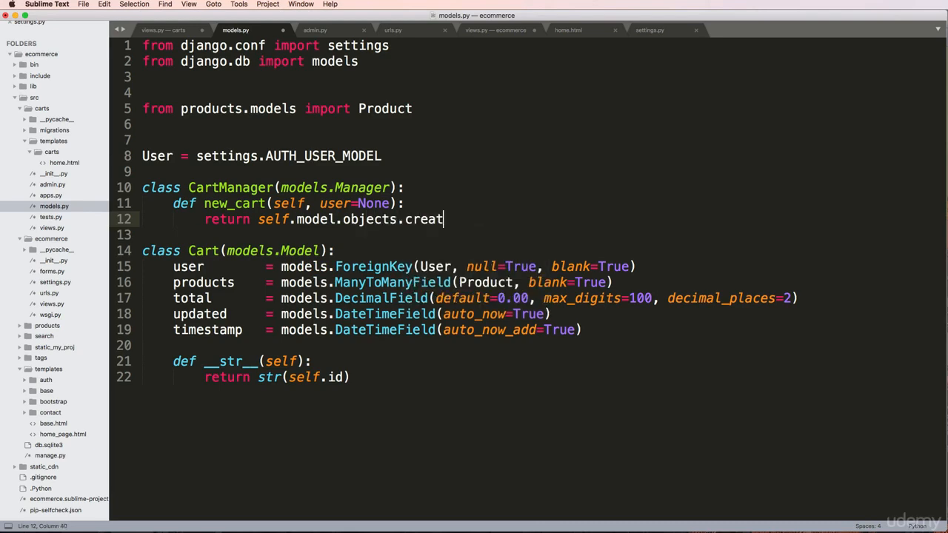
type("e(user=user)")
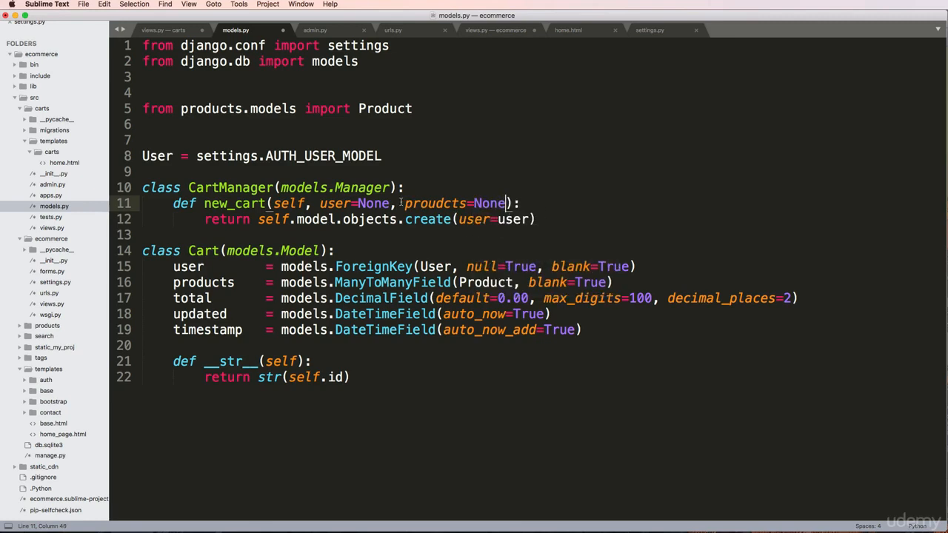
key("cmd+s")
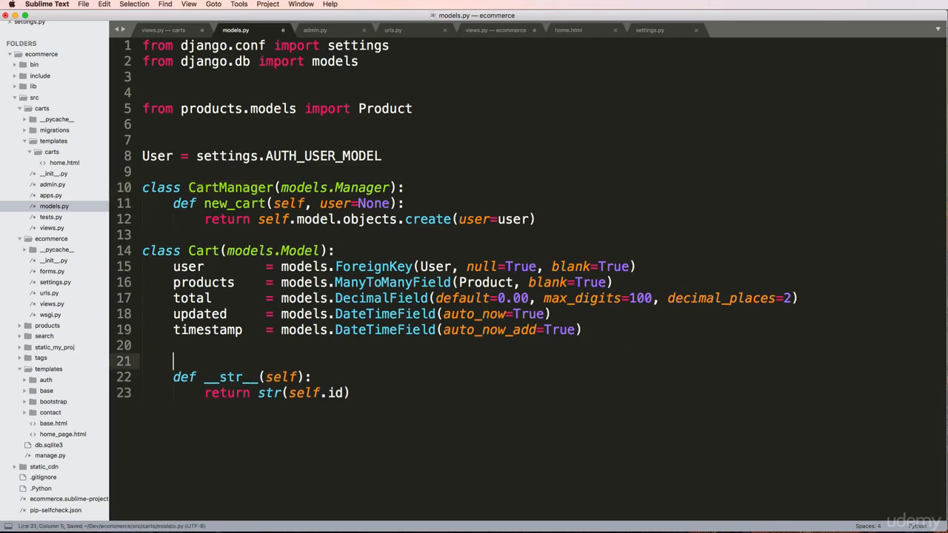
Assign objects = CartManager() on the Cart model.
type("objects = C")
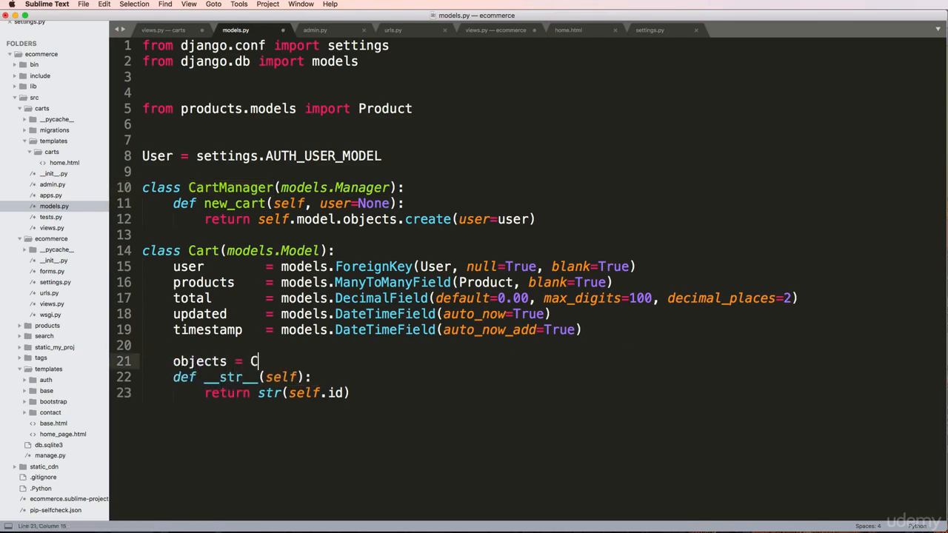
type("artManager()")
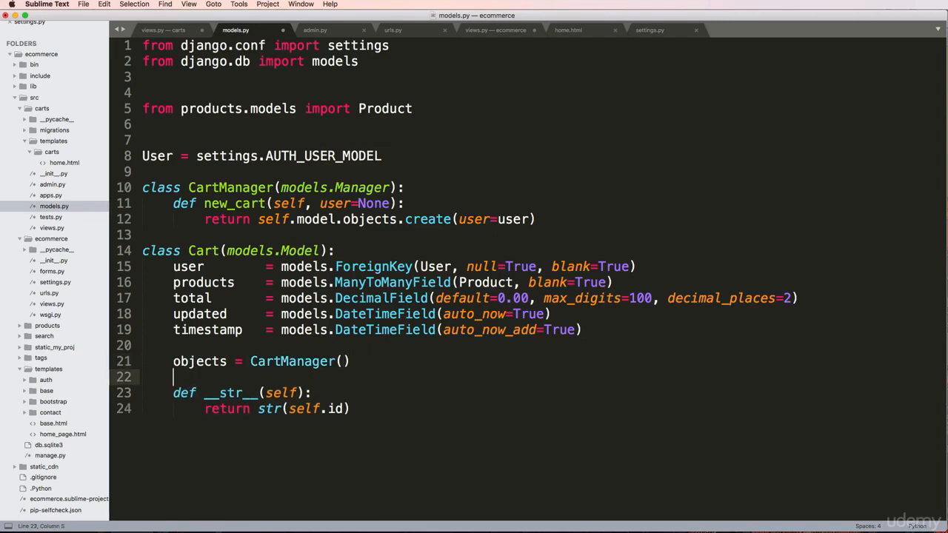
double_click(293, 361)
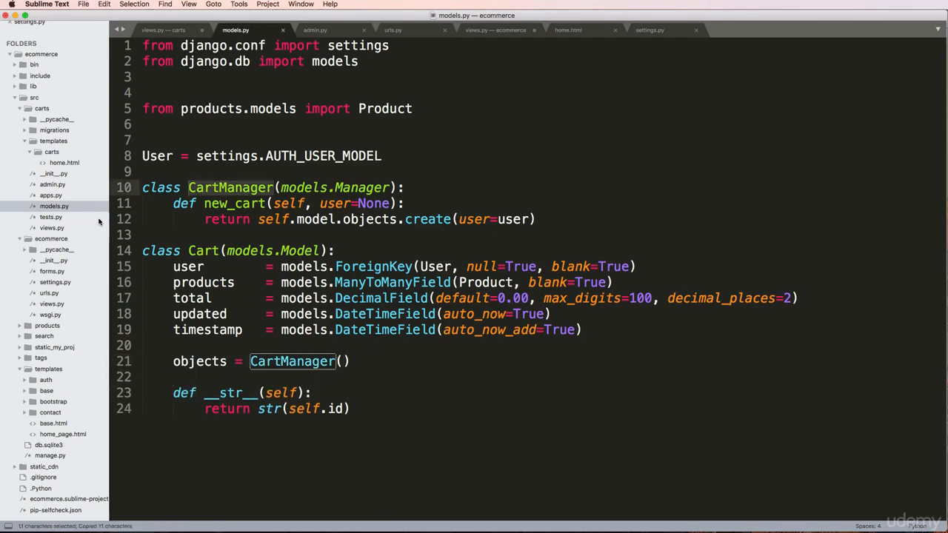
Replace cart_create() with Cart.objects.new(user=request.user) and rename new_cart to new.
left_click(160, 30)
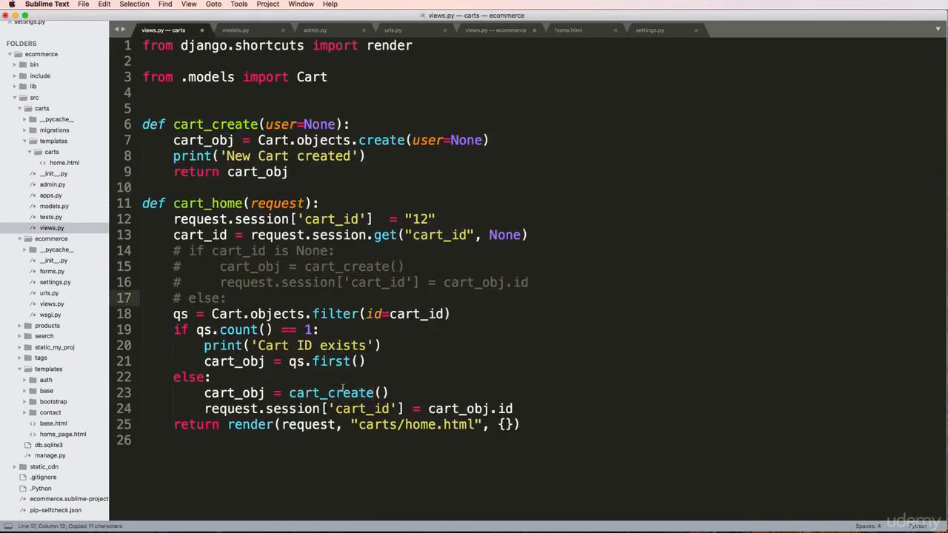
double_click(331, 393)
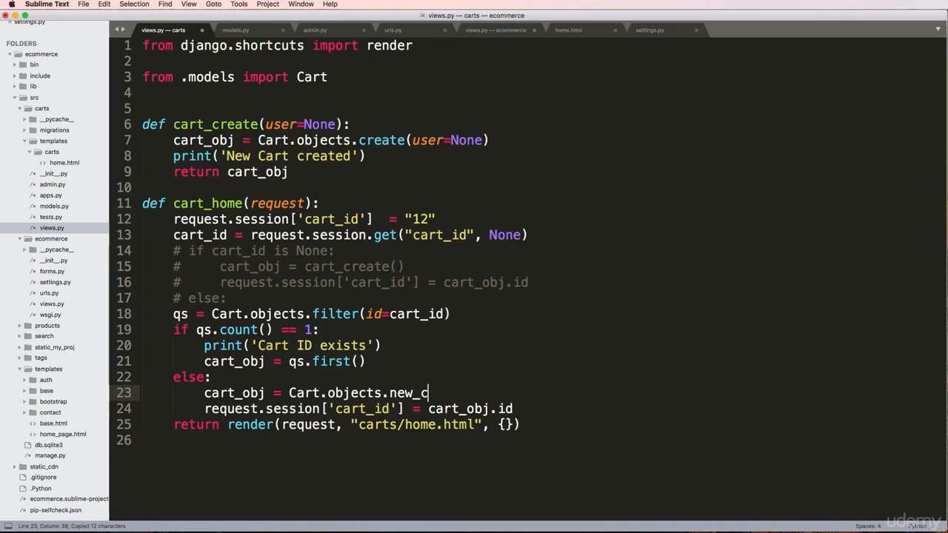
type("art(user=")
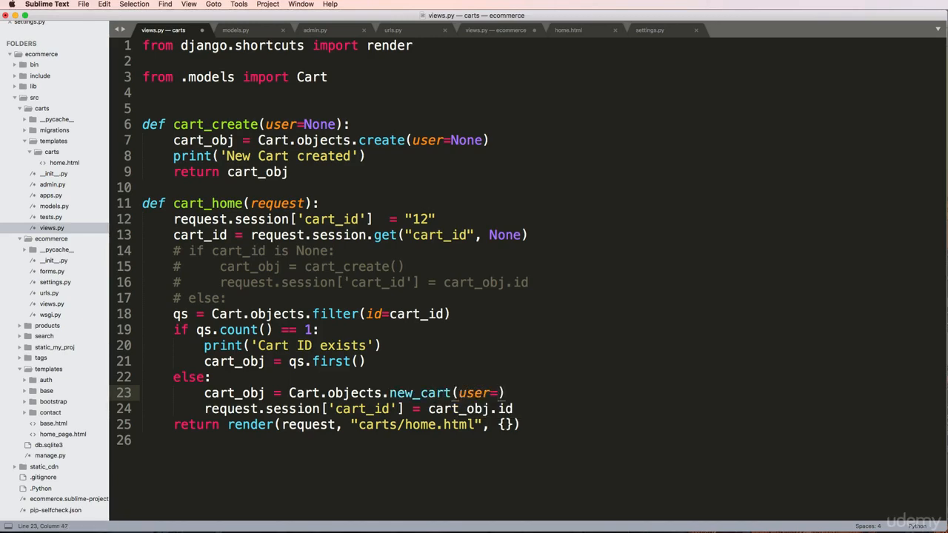
type("None")
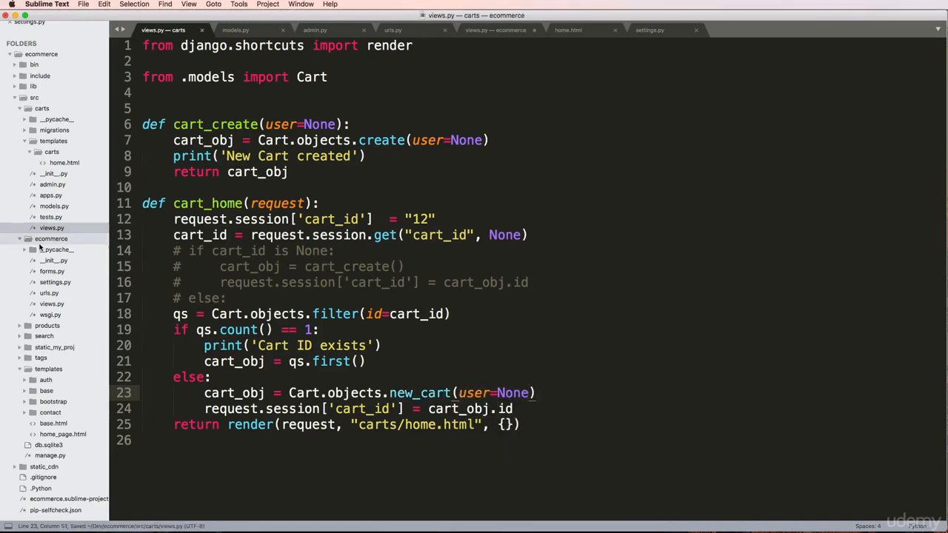
left_click(243, 31)
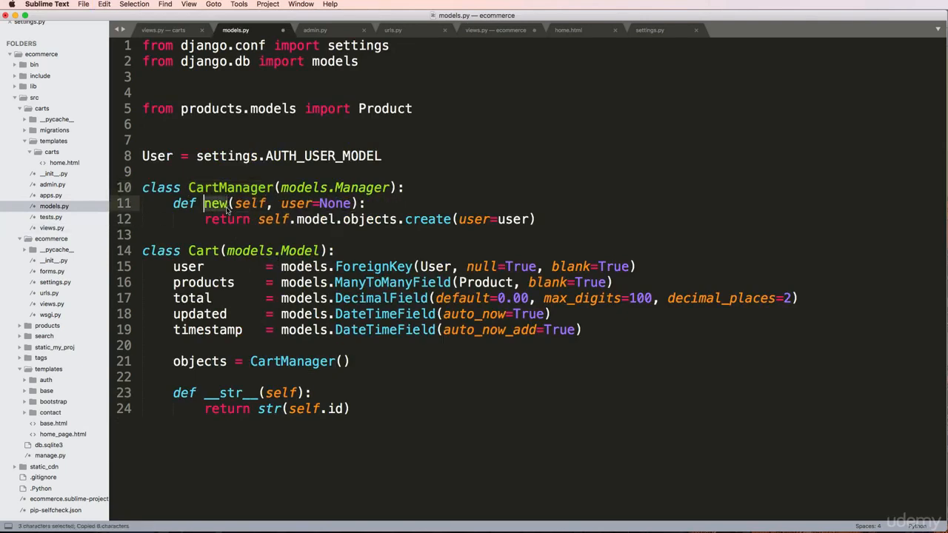
left_click(161, 30)
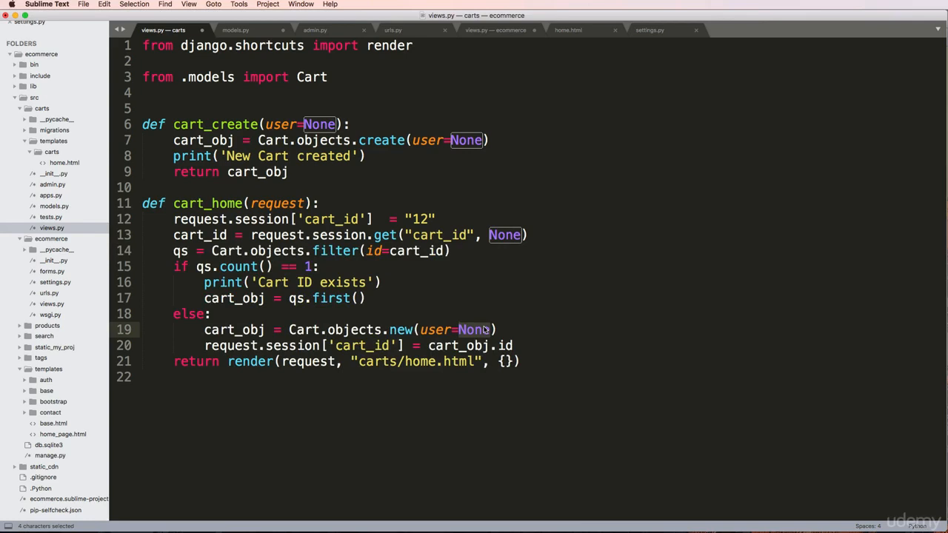
type("request.user")
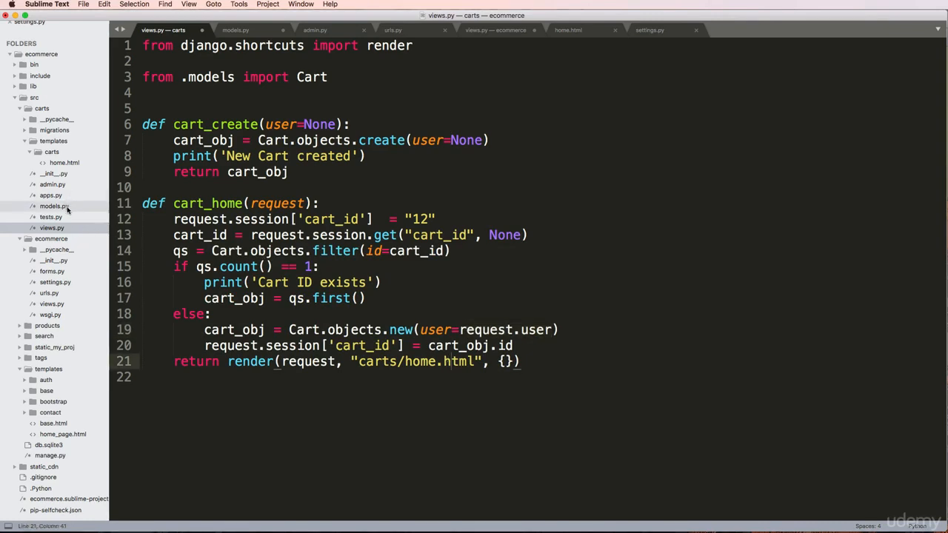
Add nested 'if user is not None:' and 'if user.is_authenticated():' checks inside new().
left_click(230, 30)
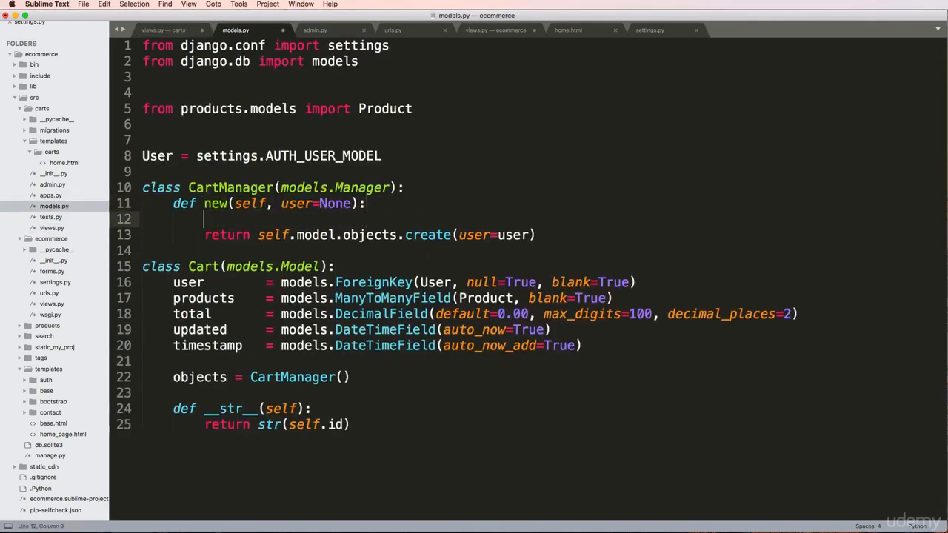
type("if user is not None and")
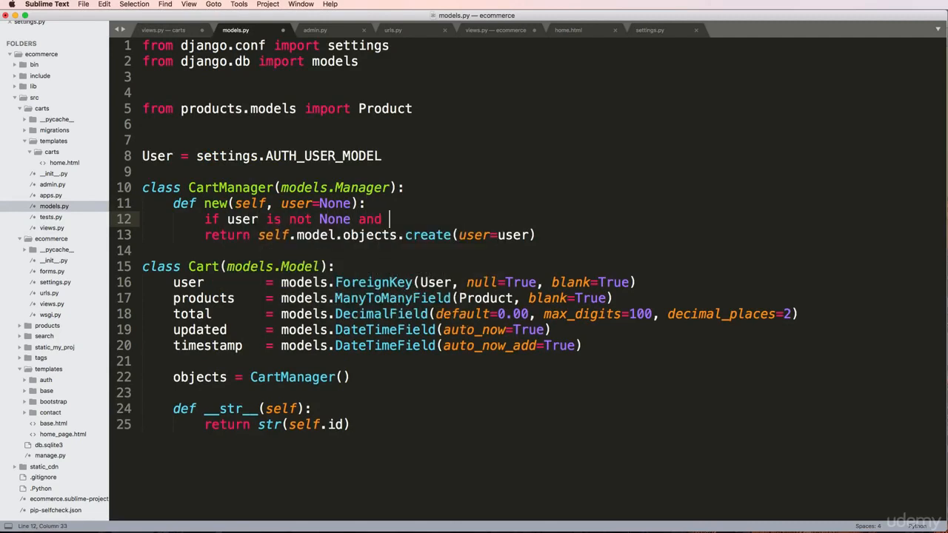
type("user.")
type(":")
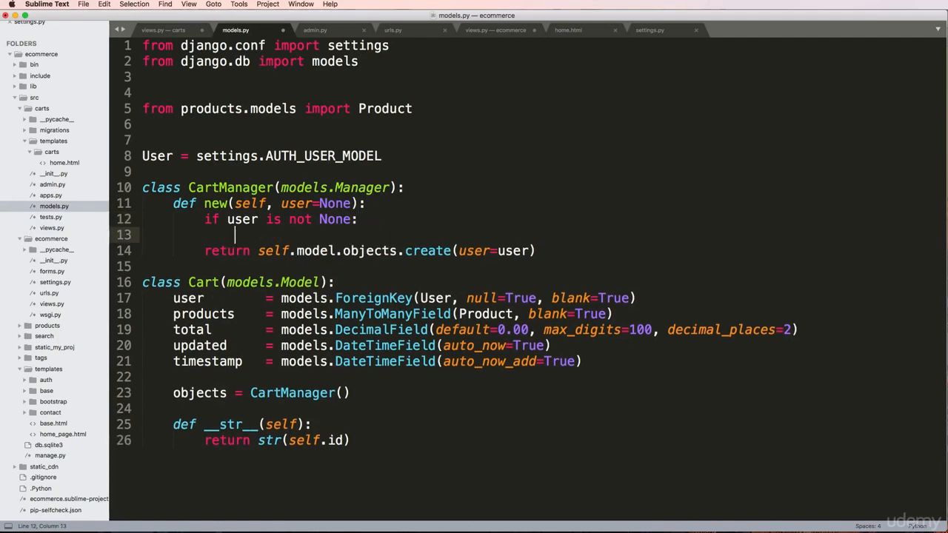
type("if user.")
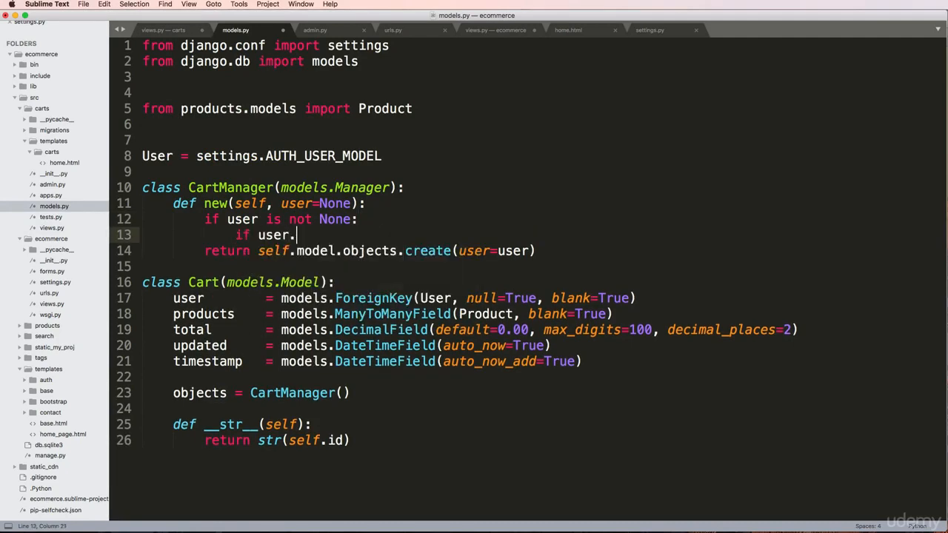
type("is_authen")
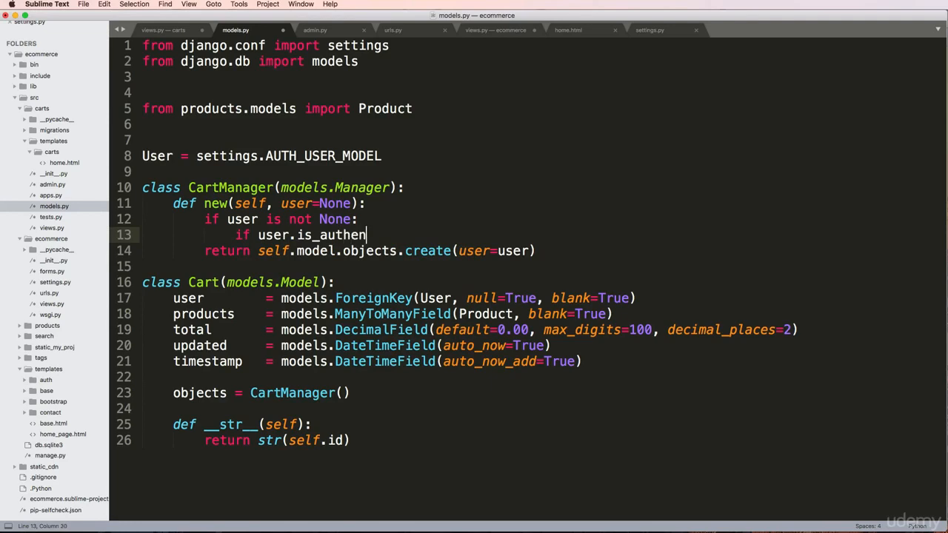
type("ticated():")
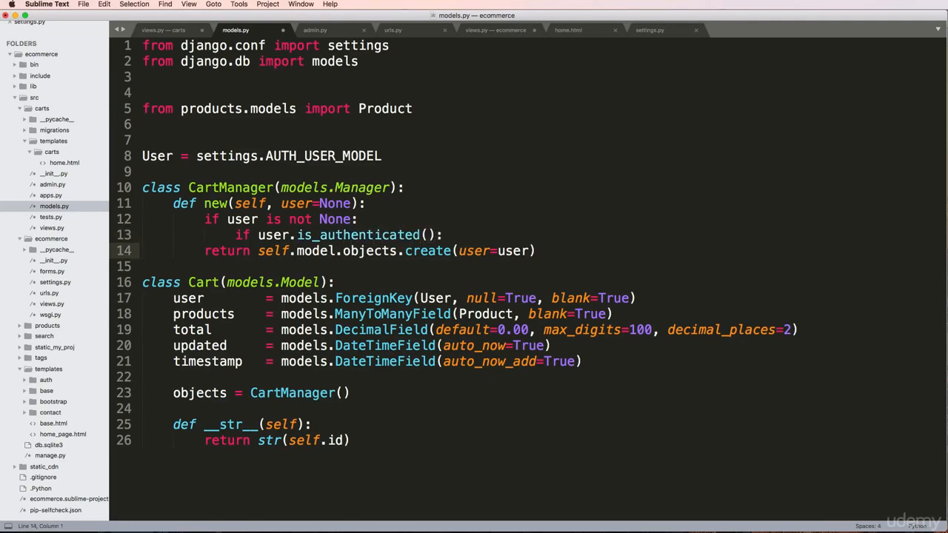
key("backspace")
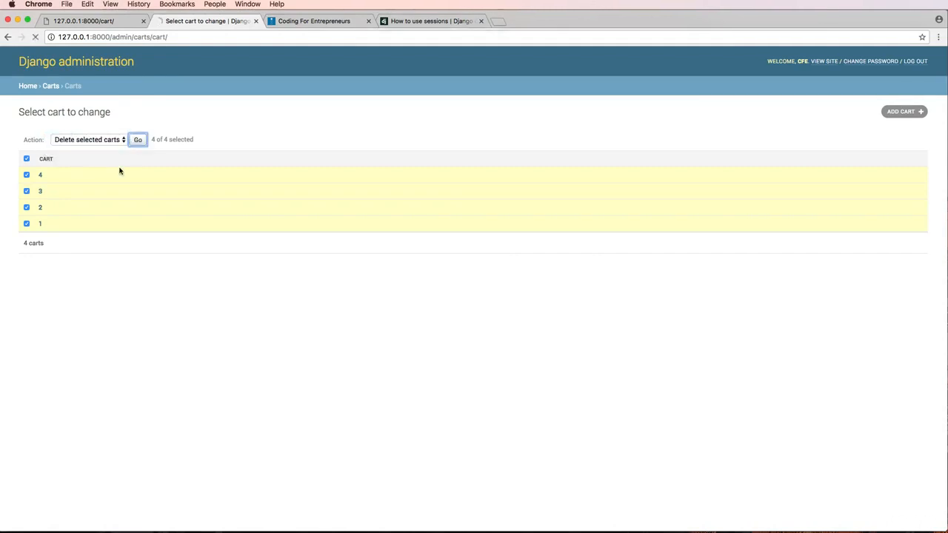
Delete the four old carts in the admin and open cart 5.
left_click(138, 140)
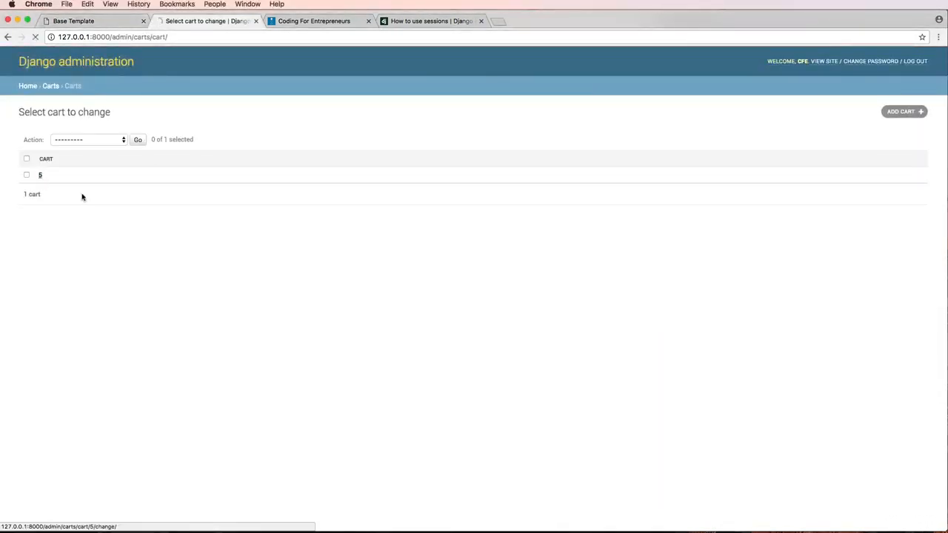
left_click(40, 175)
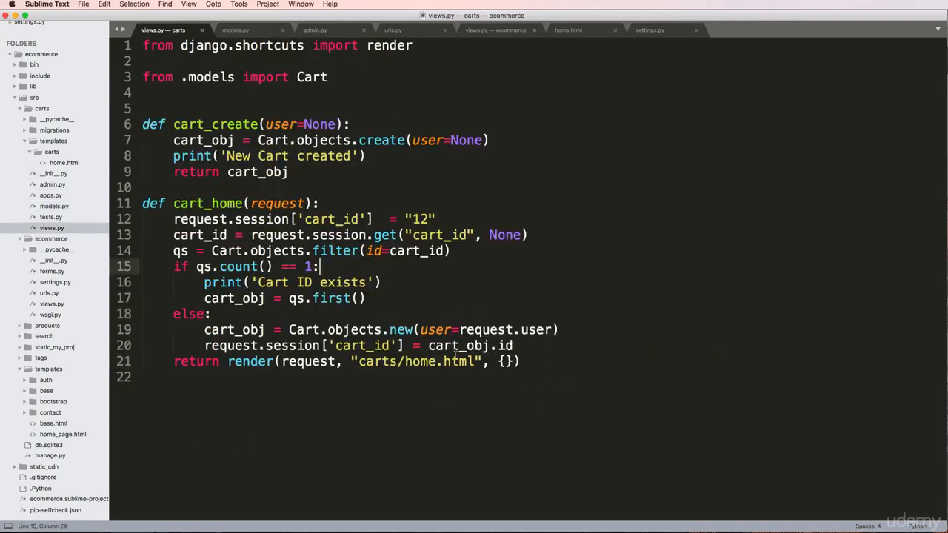
mouse_move(86, 232)
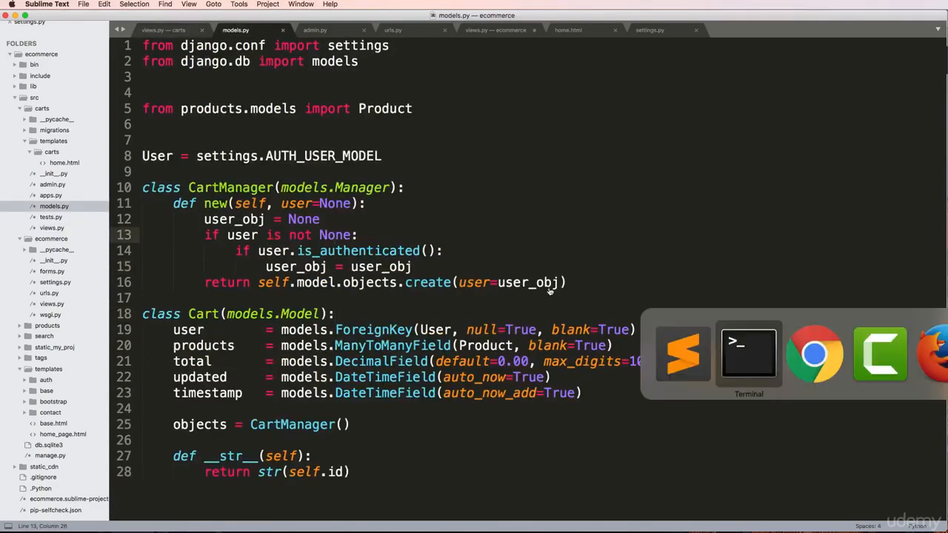
Return to Chrome after reviewing new() passing user_obj to create.
left_click(814, 354)
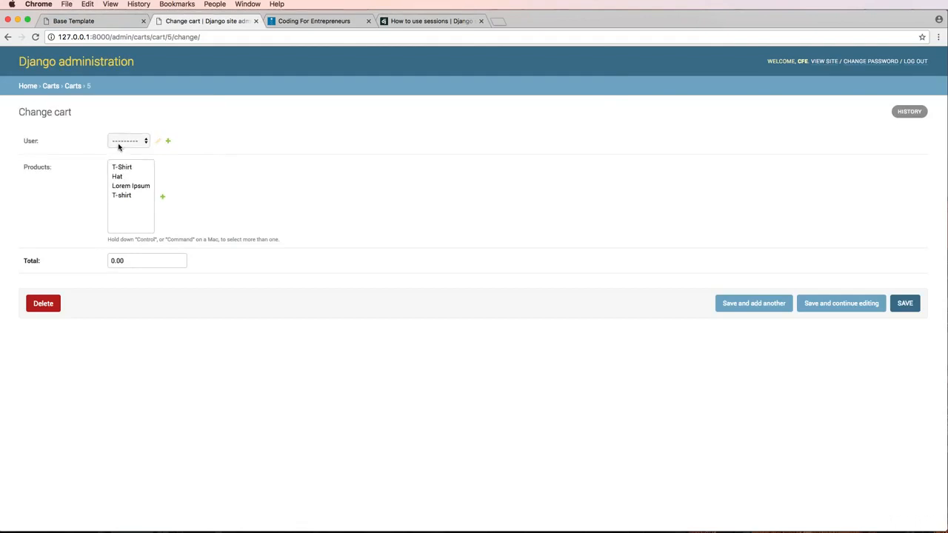
mouse_move(42, 303)
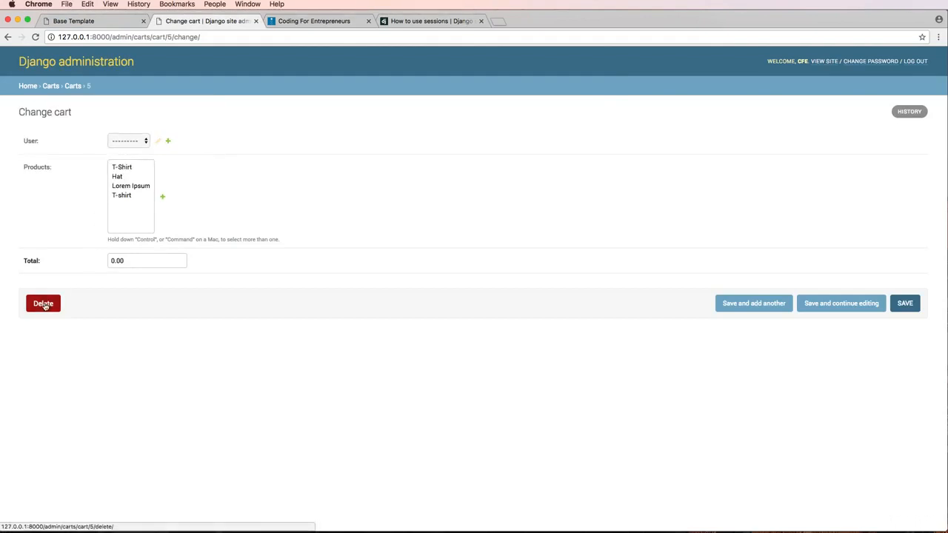
Delete user-less cart 6 with confirmation and open the remaining cart.
left_click(42, 303)
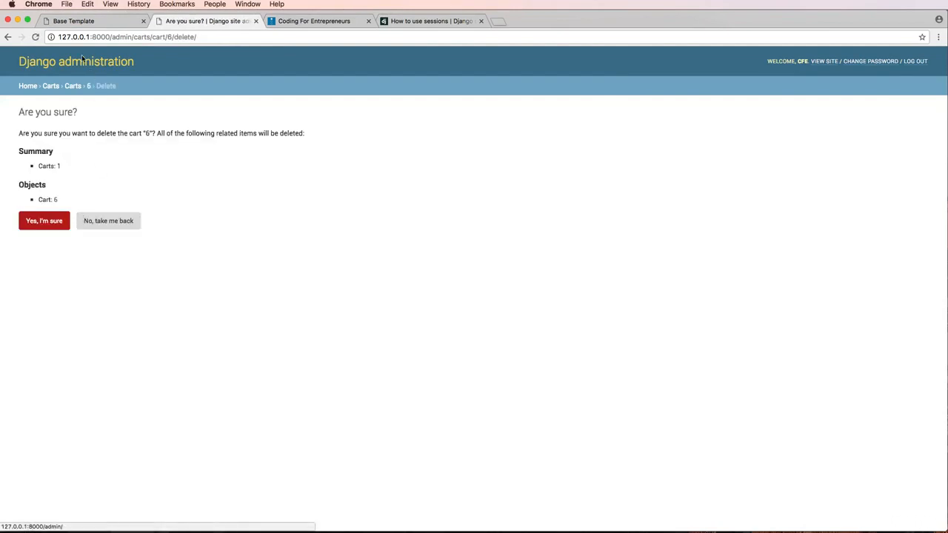
left_click(46, 220)
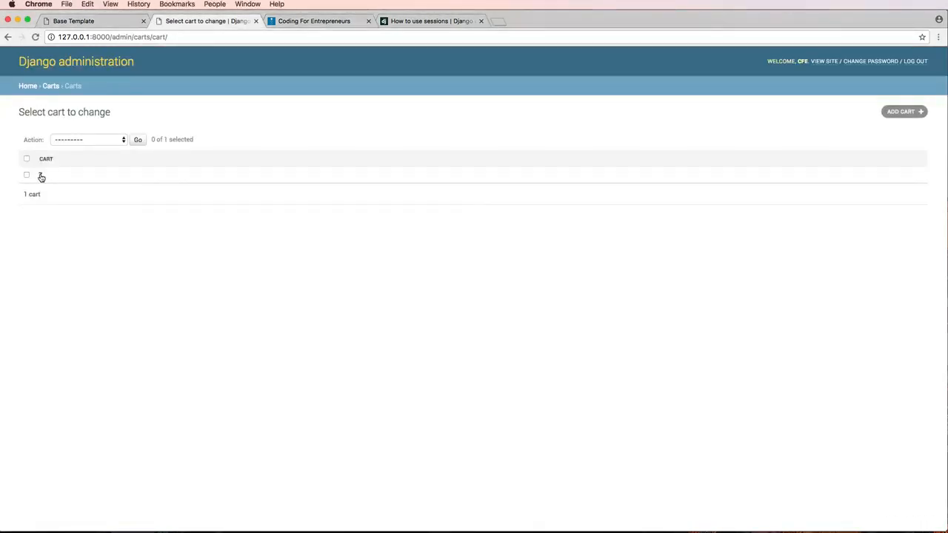
left_click(41, 176)
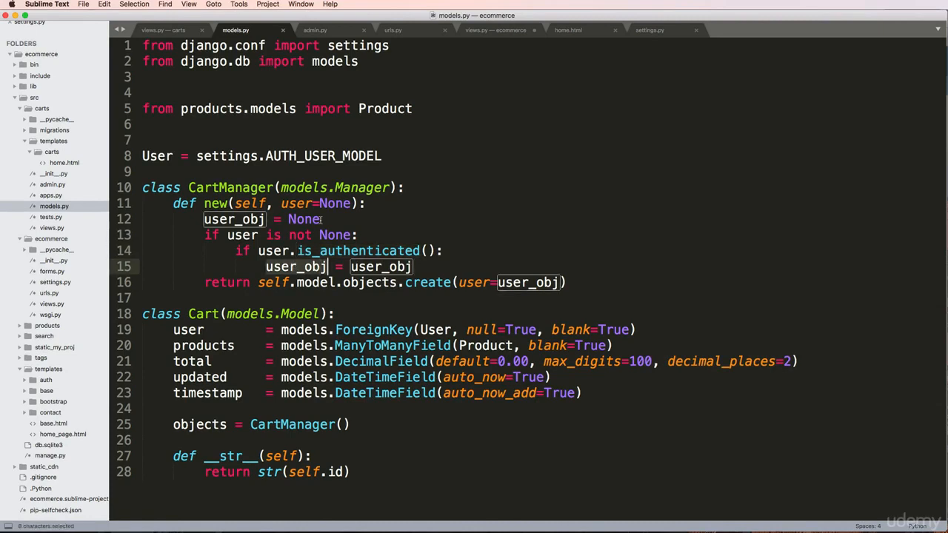
Add print(user) at the start of new() and add an is_authenticated() check on user_obj.
type("print")
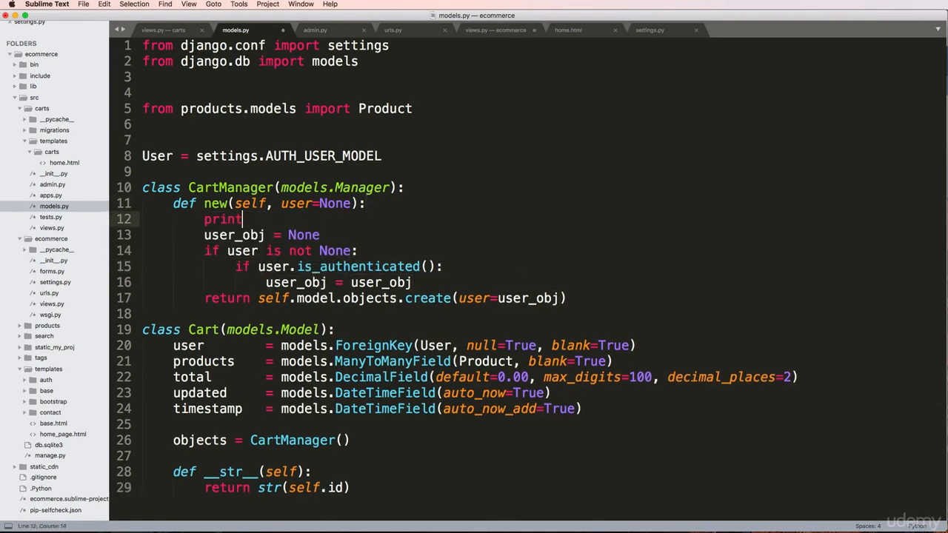
type("(user)")
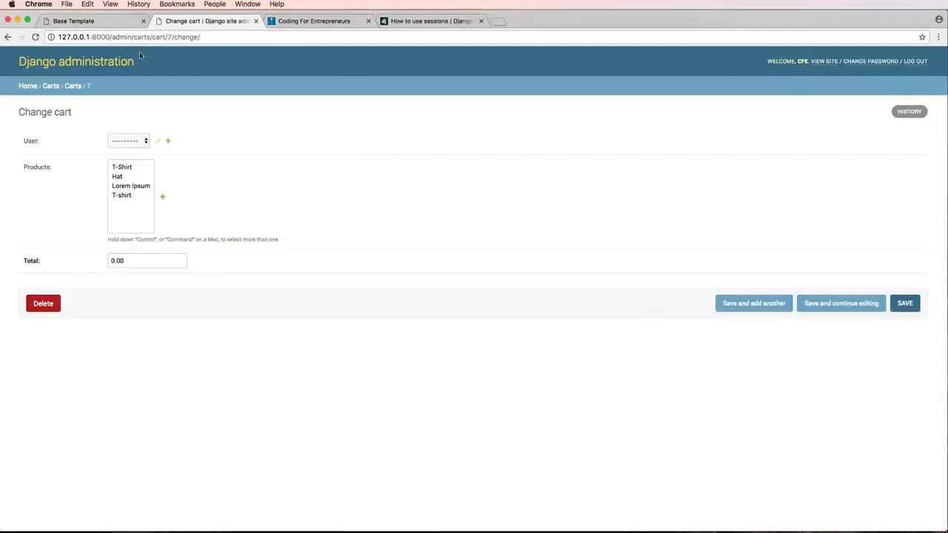
left_click(42, 303)
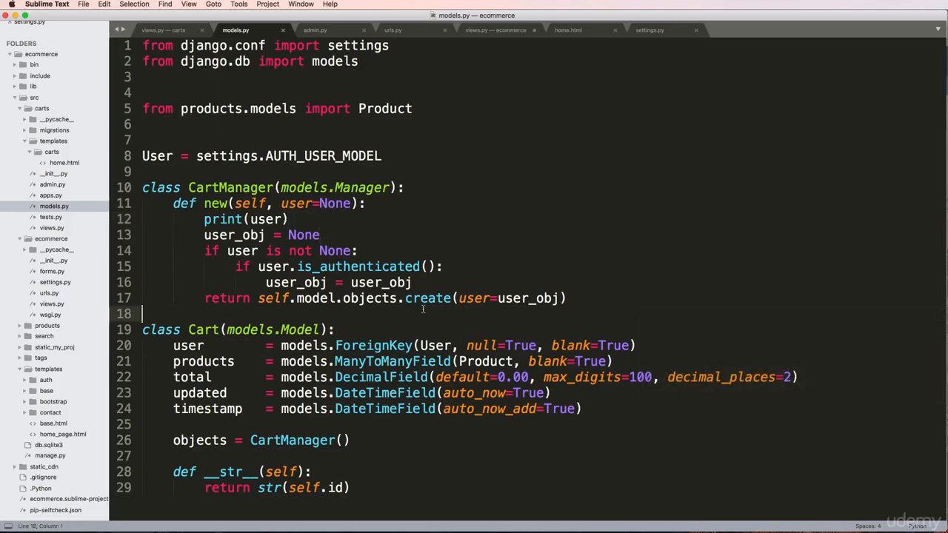
double_click(527, 299)
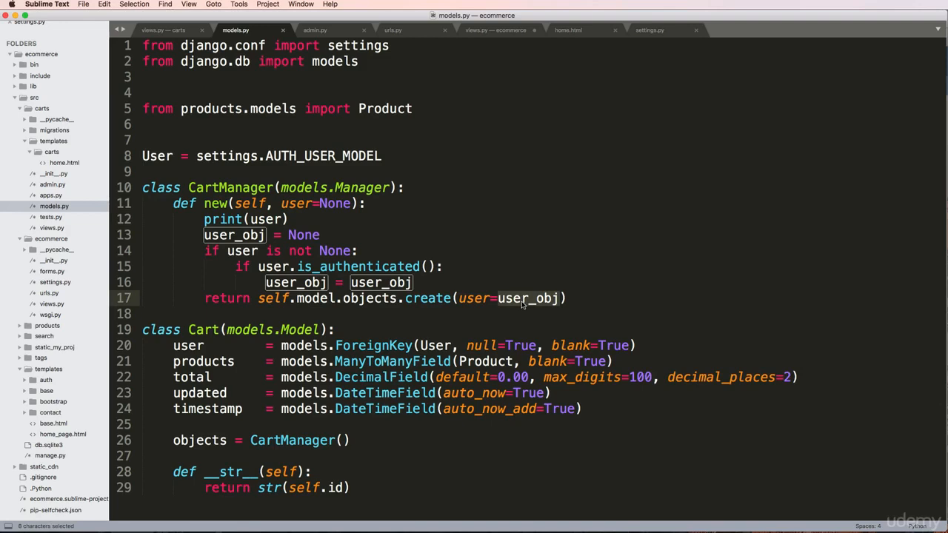
type(".is_authenticated()")
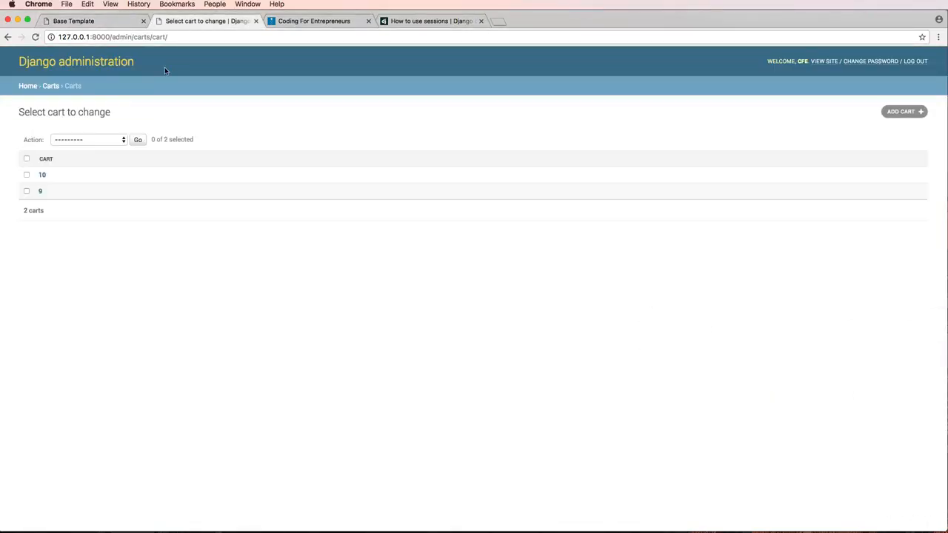
Open cart 11 to confirm user cfe is assigned, then return to the code.
left_click(22, 158)
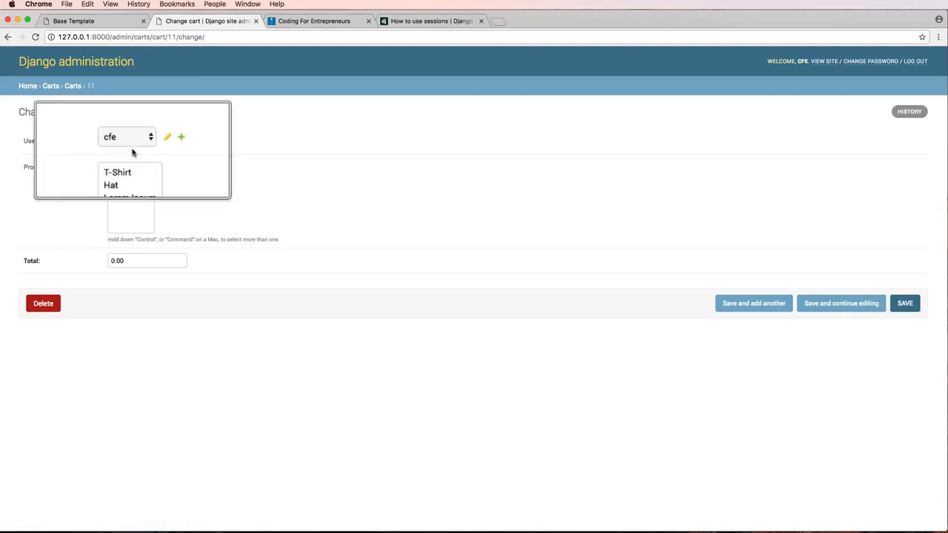
key("cmd+tab")
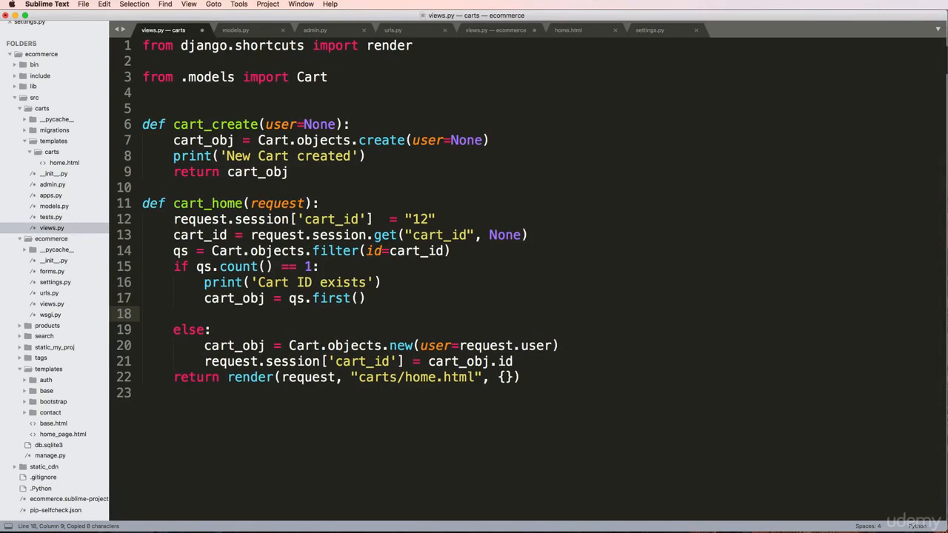
For an existing cart with no user, set cart_obj.user to the authenticated request.user and save.
type("if request.user")
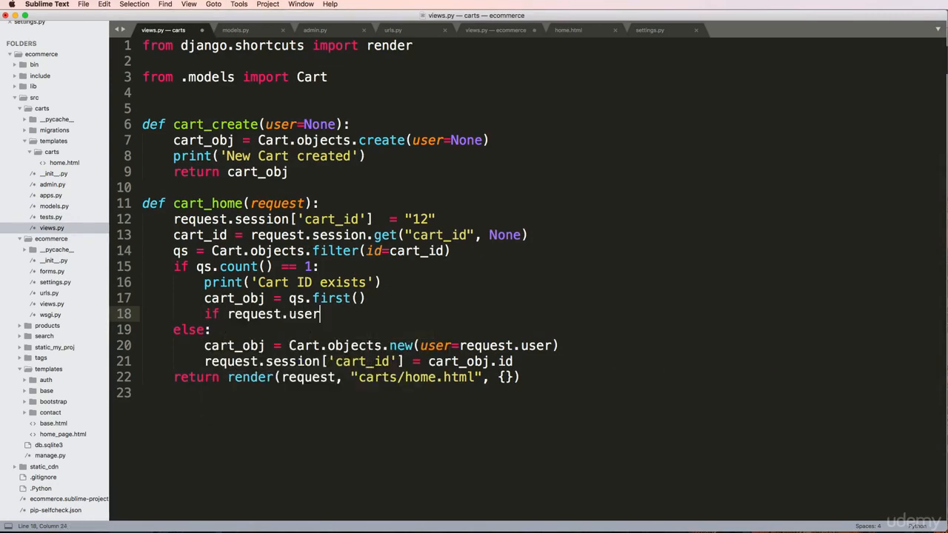
type(".is_authn")
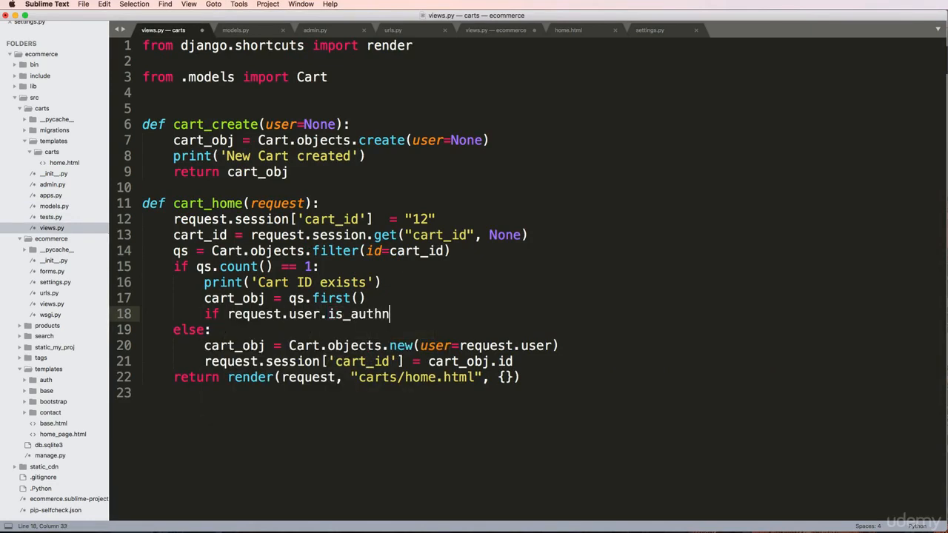
type("enticated() a")
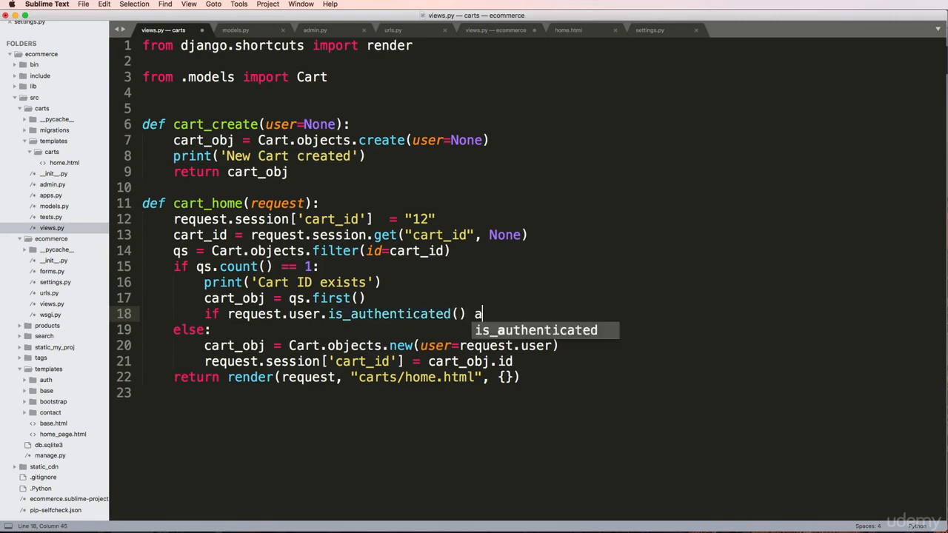
type("nd cart_obj.user is")
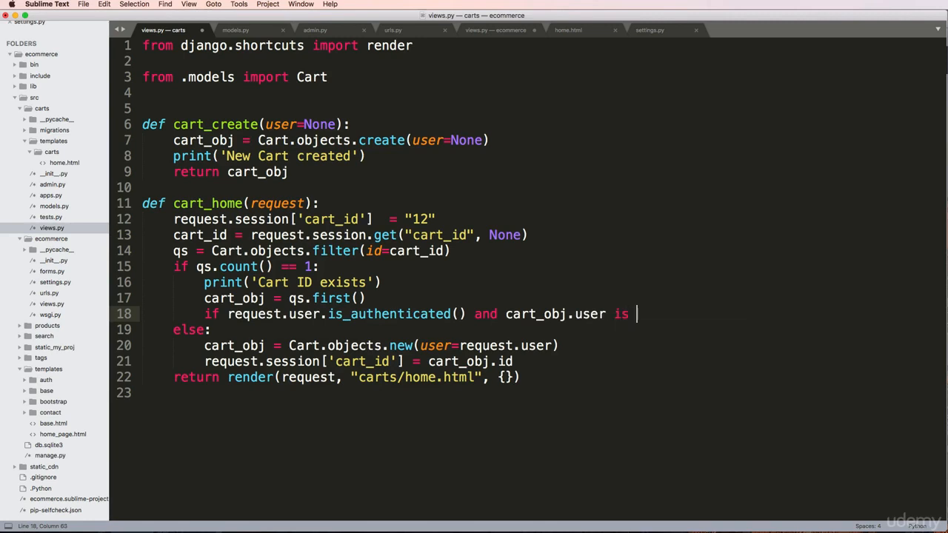
type("None:")
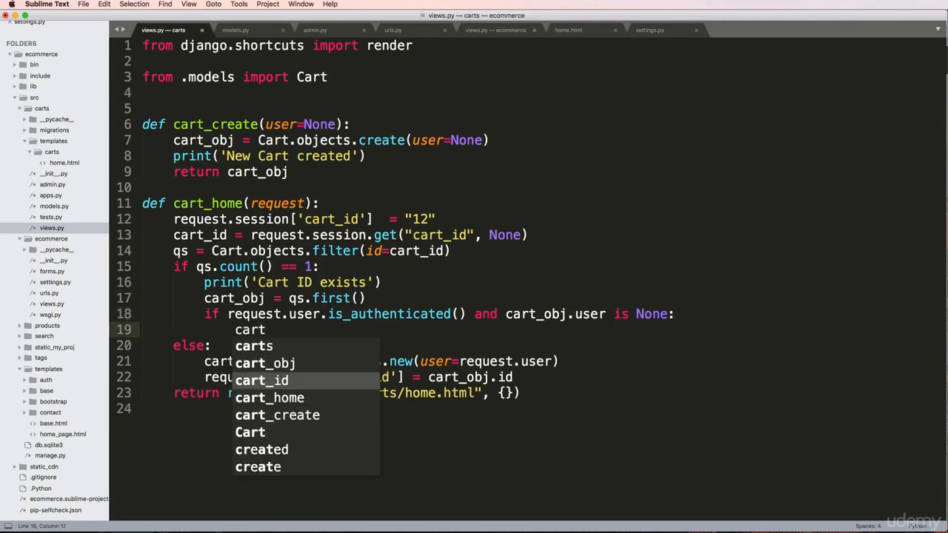
type("cart_obj.user = request.user")
type("cart_obj.save")
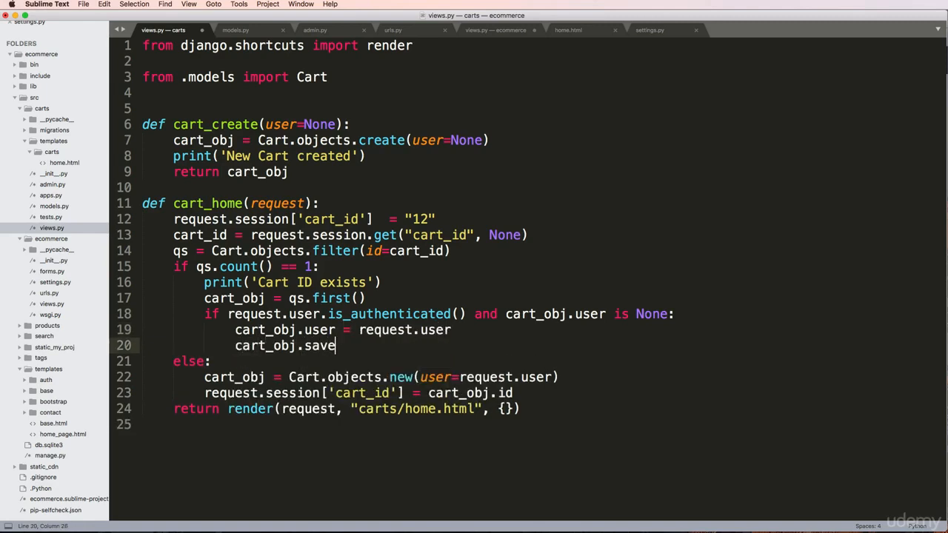
type("()")
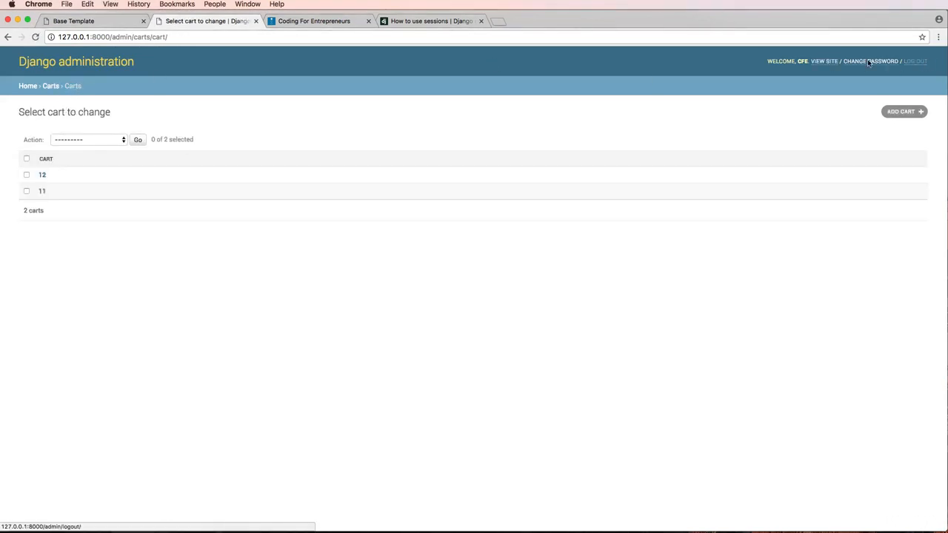
Log out and back into the admin, then delete carts 12 and 11.
left_click(930, 63)
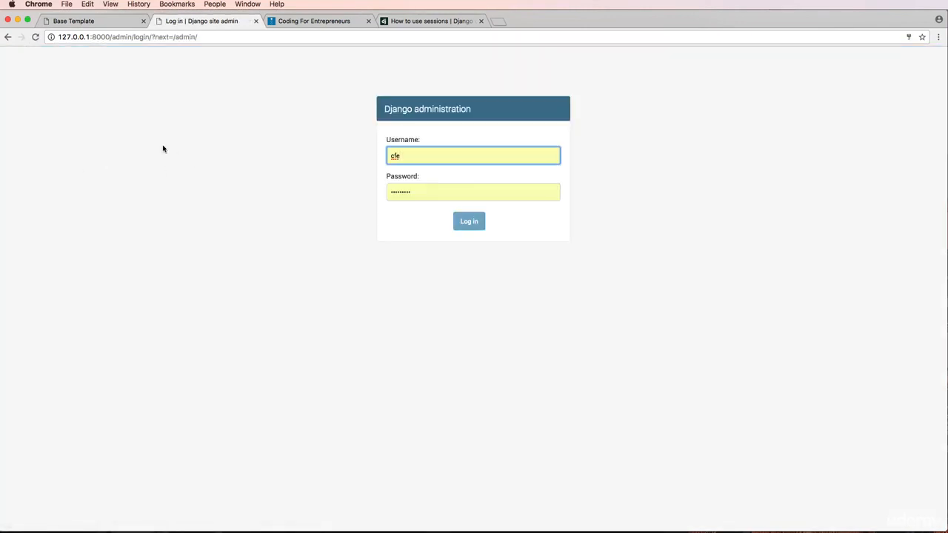
left_click(469, 221)
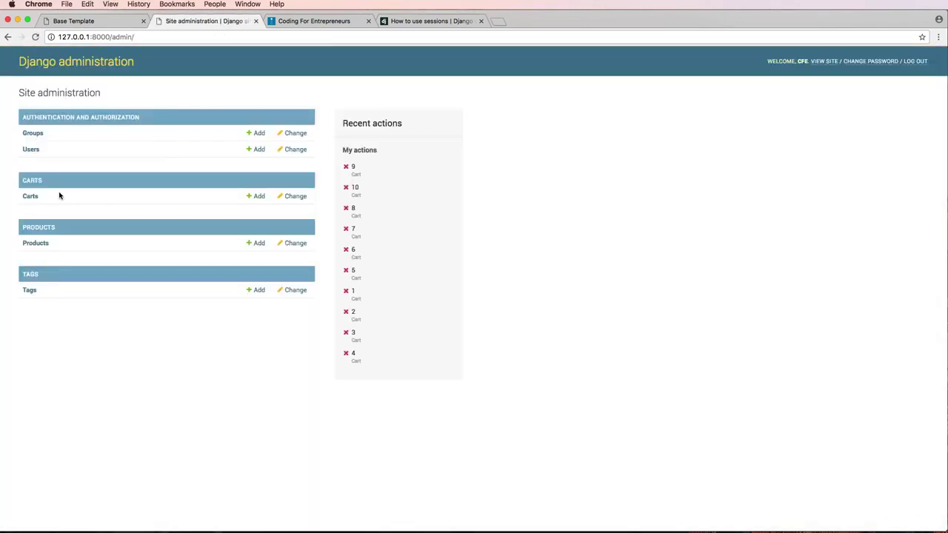
left_click(294, 196)
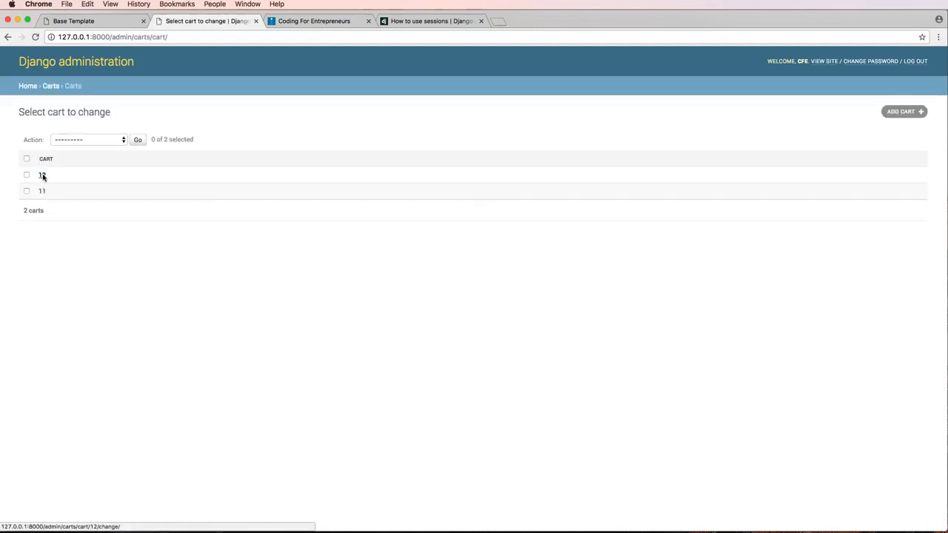
left_click(42, 176)
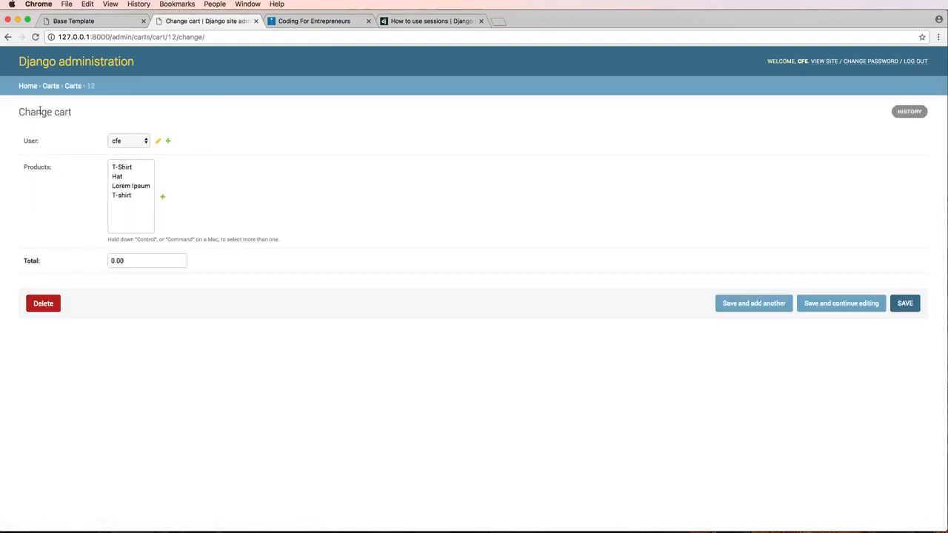
left_click(67, 85)
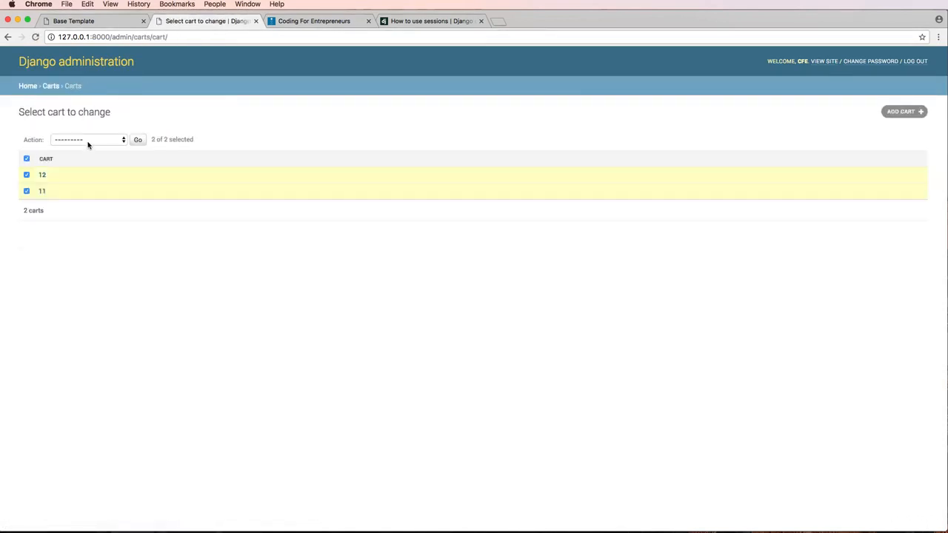
left_click(138, 140)
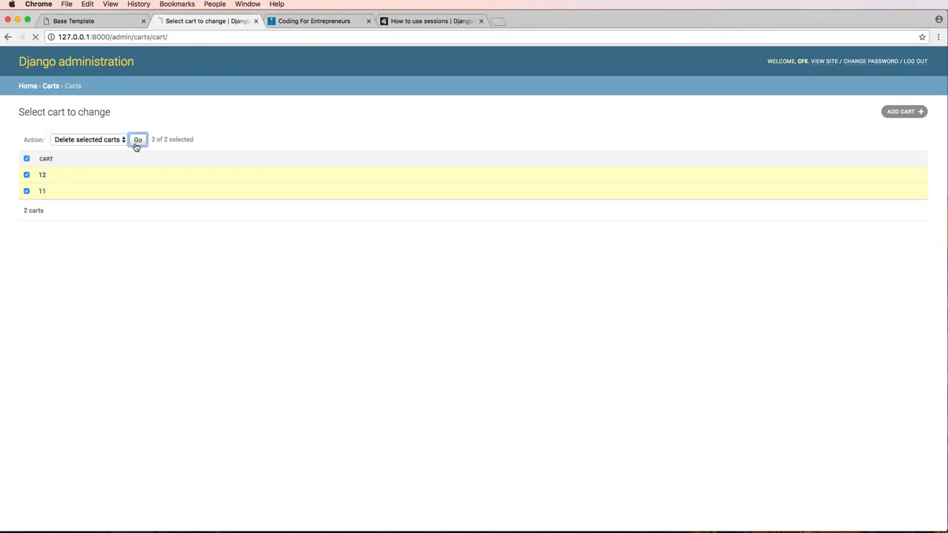
left_click(138, 139)
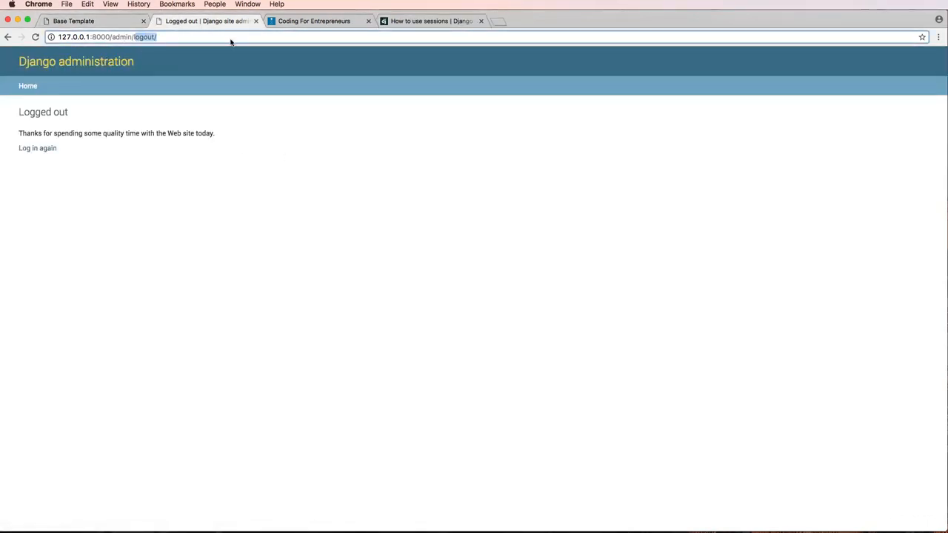
Revisit 127.0.0.1:8000, then open the new cart 13 in the admin.
type("127.0.0.1:8000")
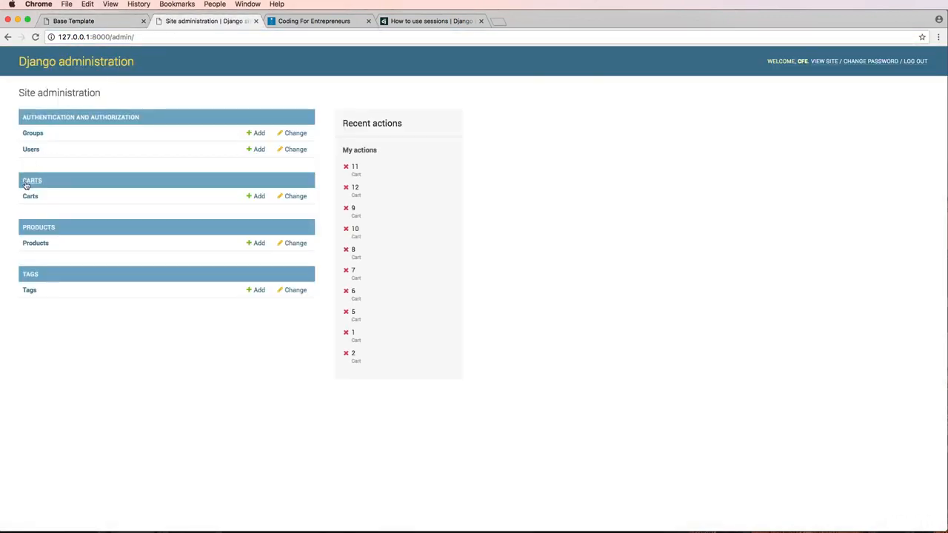
left_click(30, 197)
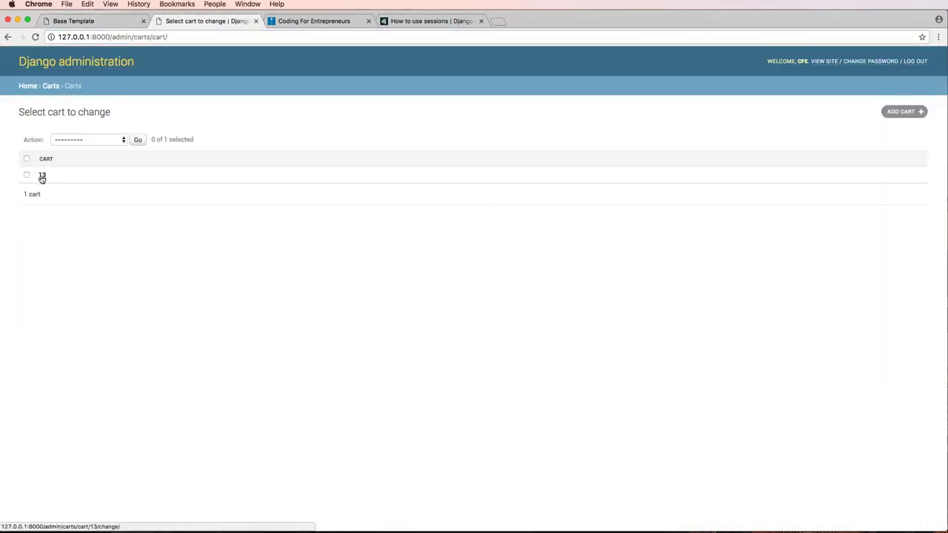
left_click(43, 175)
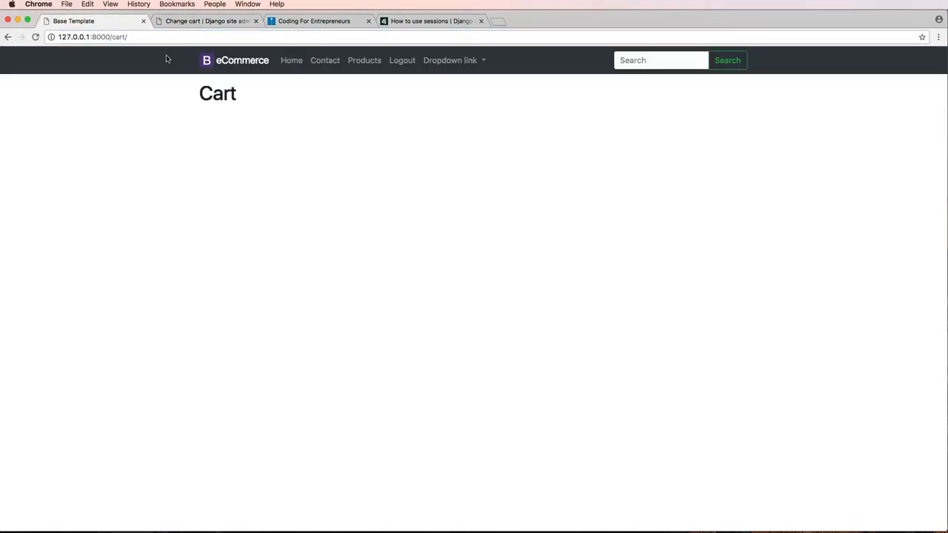
Log out of the eCommerce shop and log back in with the saved credentials.
left_click(208, 21)
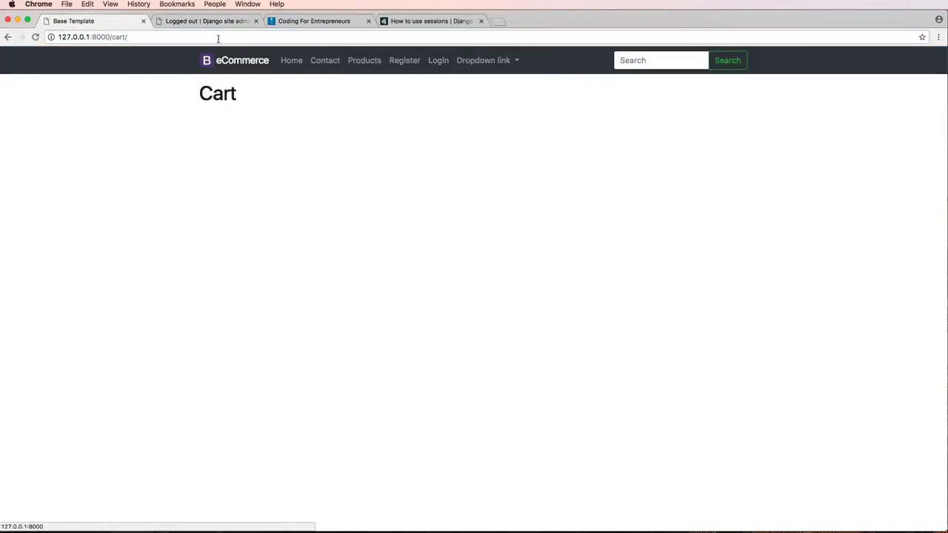
left_click(437, 60)
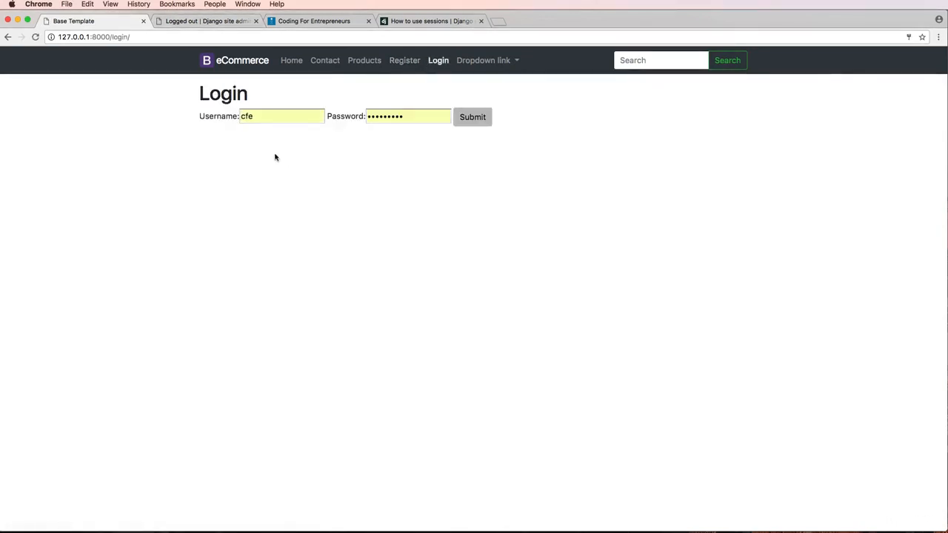
left_click(471, 116)
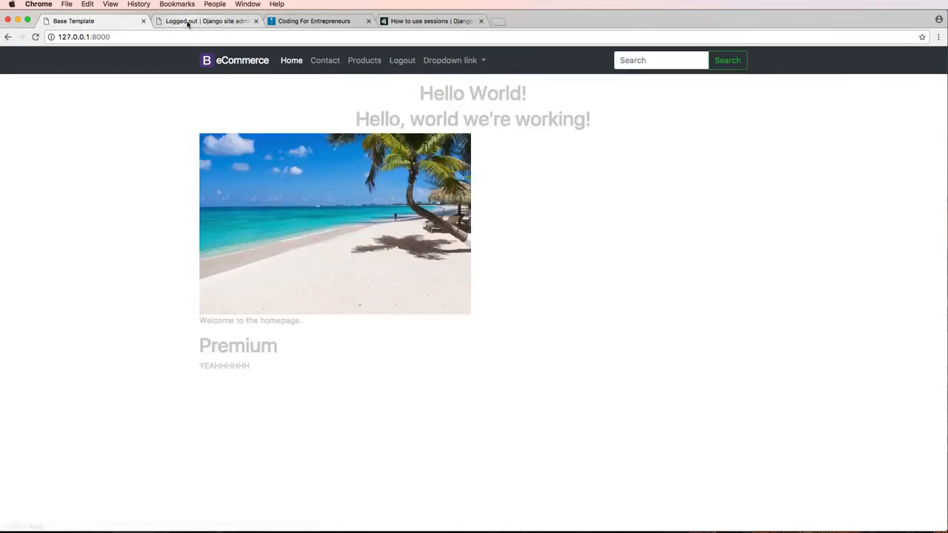
Confirm in the Django admin that cart 15 is now assigned to the signed-in user.
left_click(187, 21)
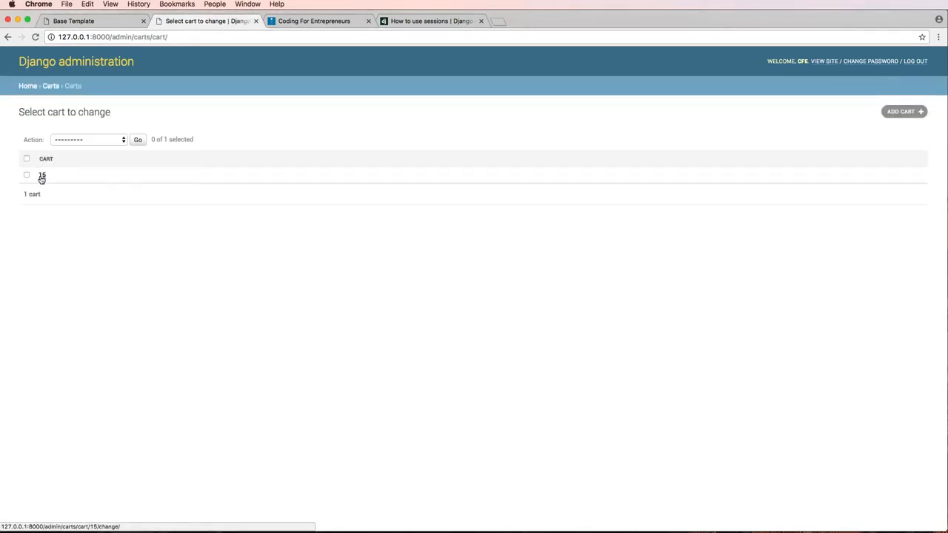
left_click(41, 176)
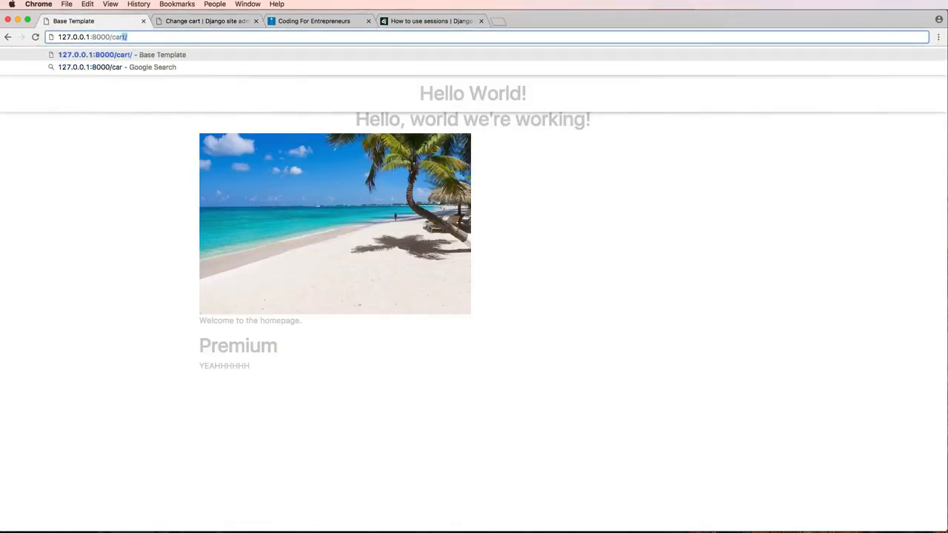
left_click(207, 20)
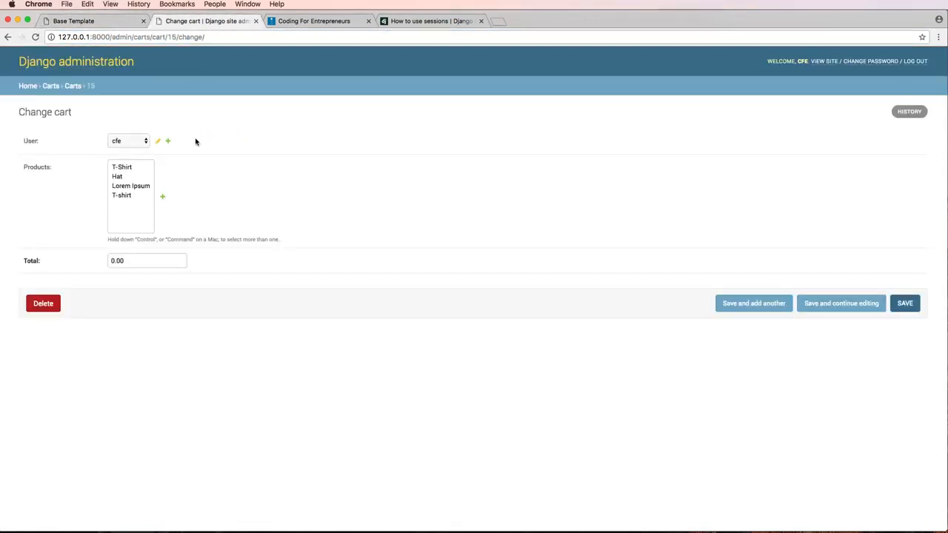
mouse_move(100, 149)
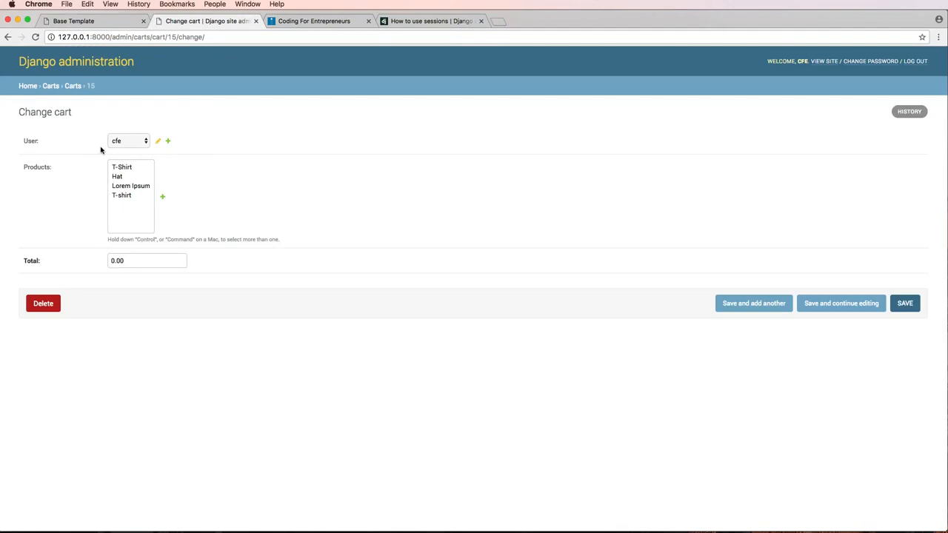
key("cmd+tab")
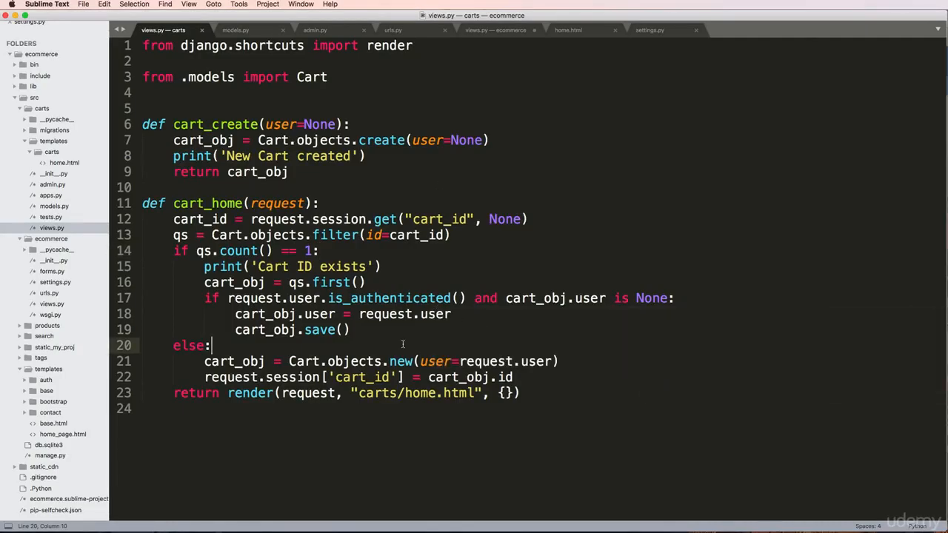
mouse_move(336, 340)
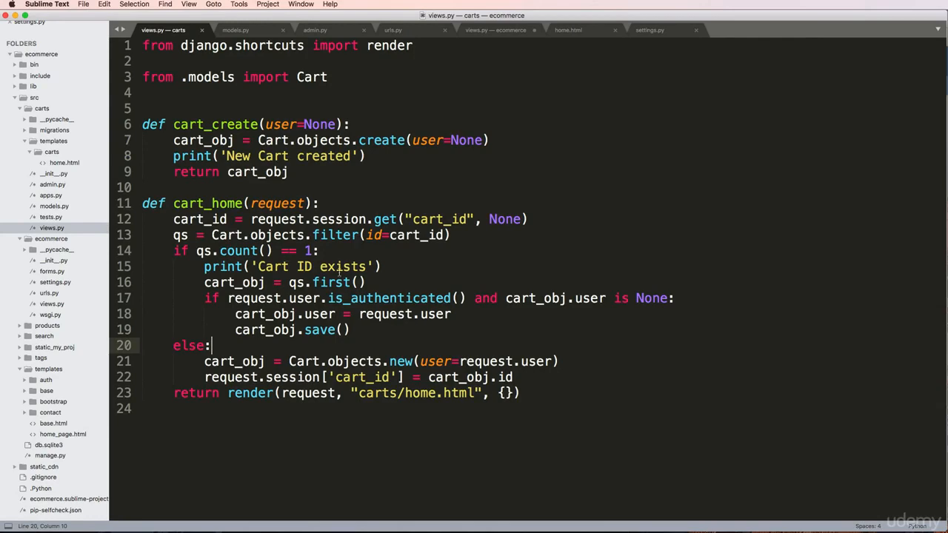
key("cmd+tab")
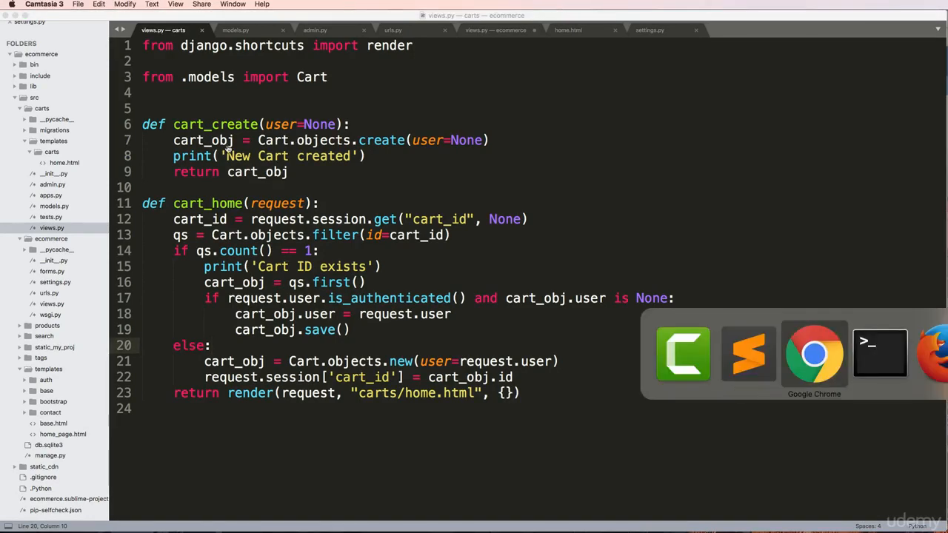
left_click(814, 353)
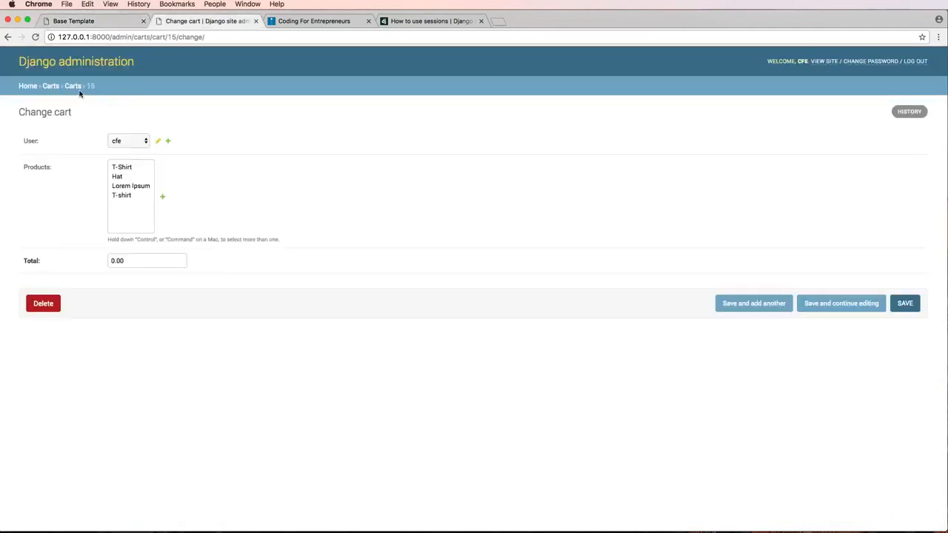
left_click(70, 85)
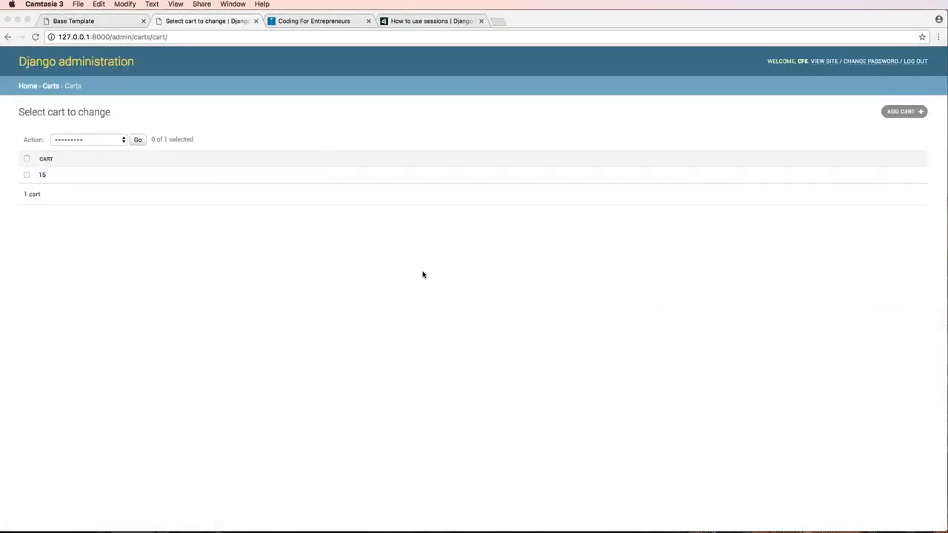
key("cmd+tab")
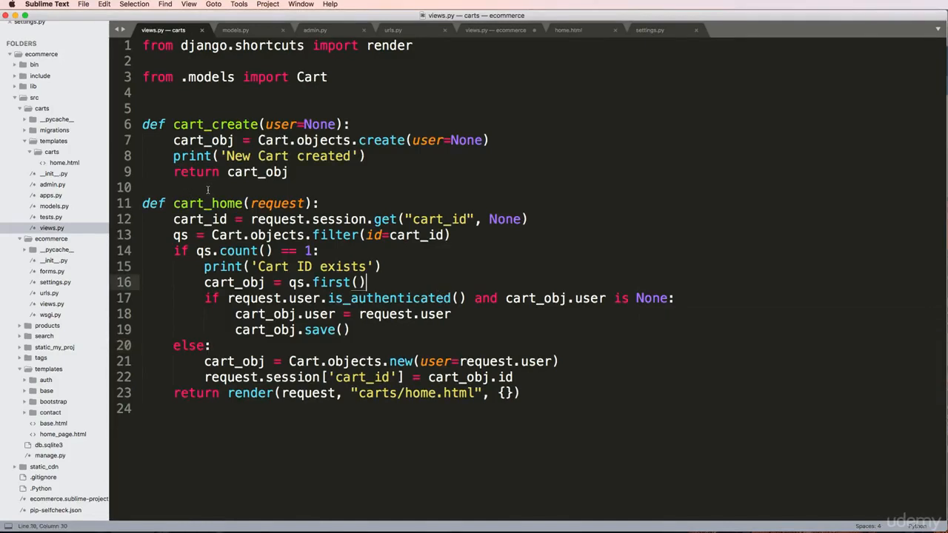
left_click_drag(173, 124, 288, 172)
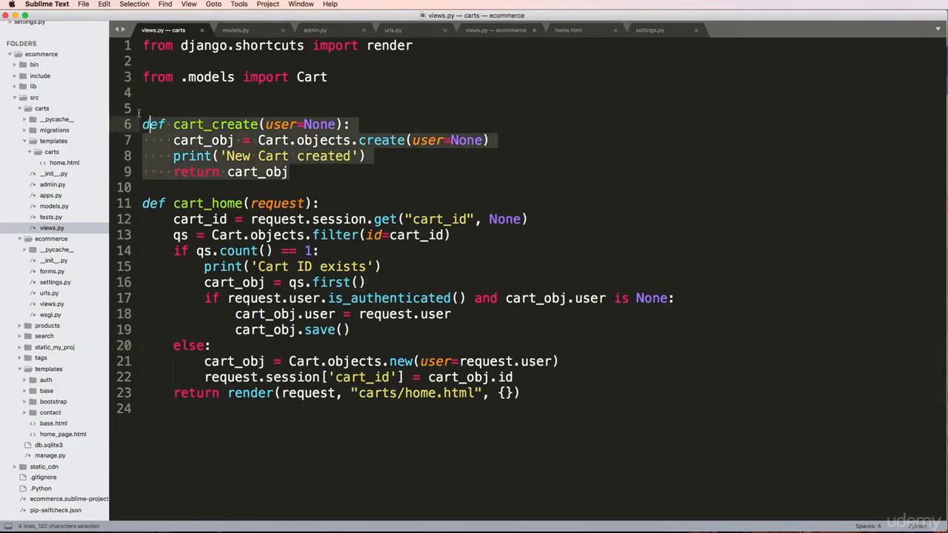